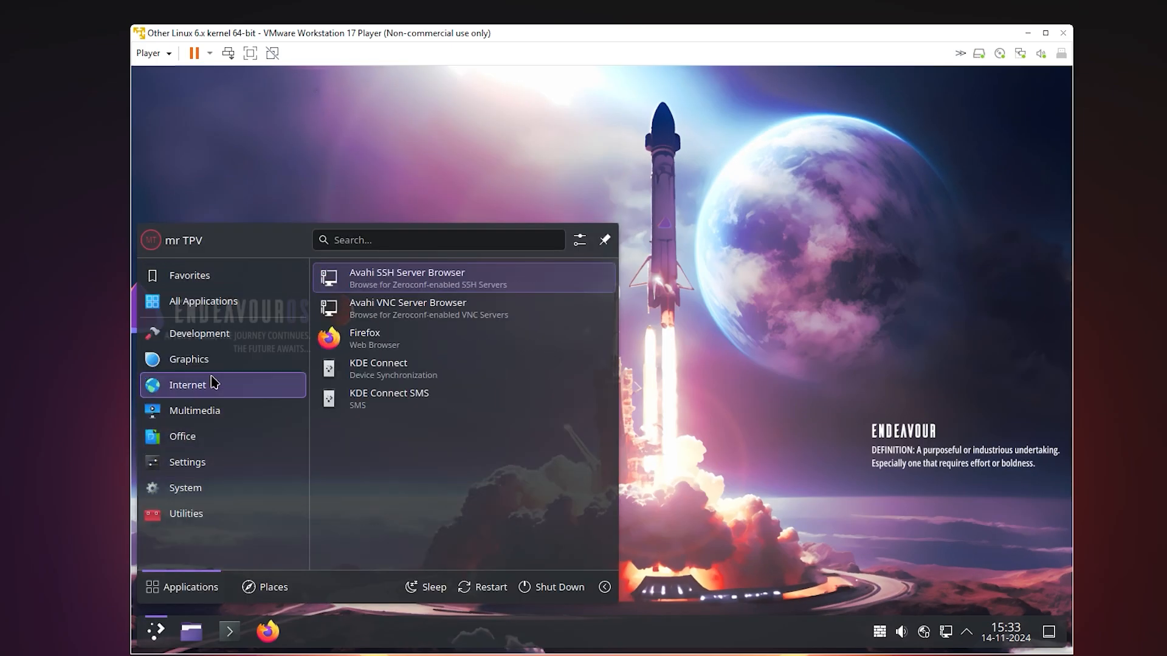
Step: Browse the Multimedia and Utilities app categories, then bring up YouTube in Firefox
click(195, 410)
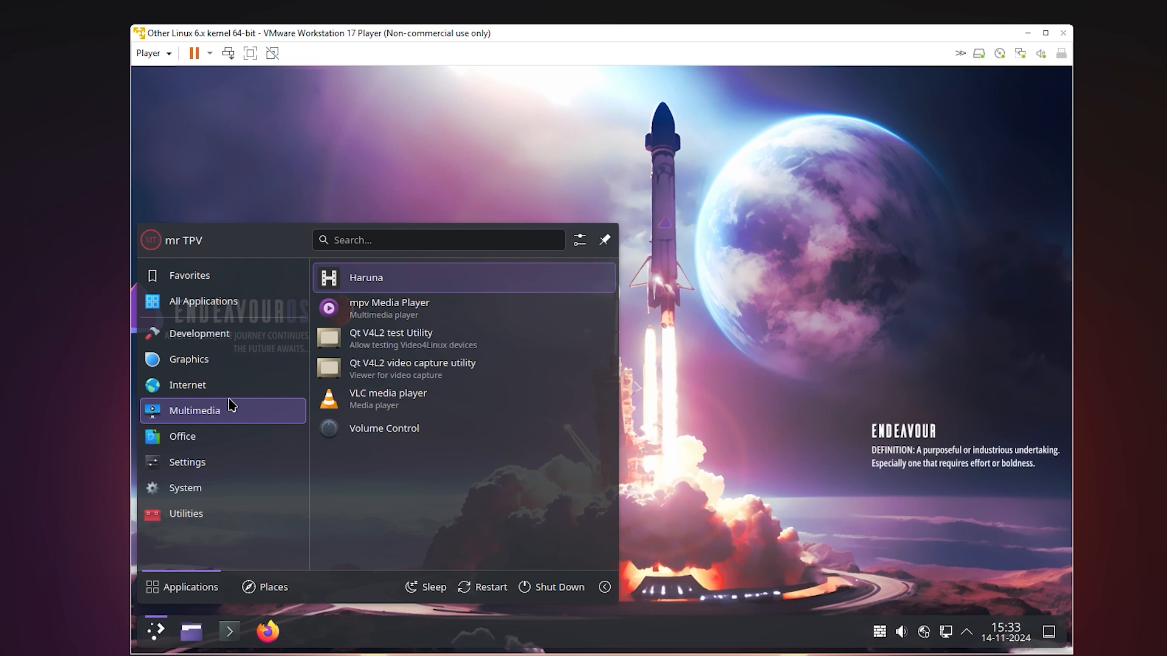
click(185, 513)
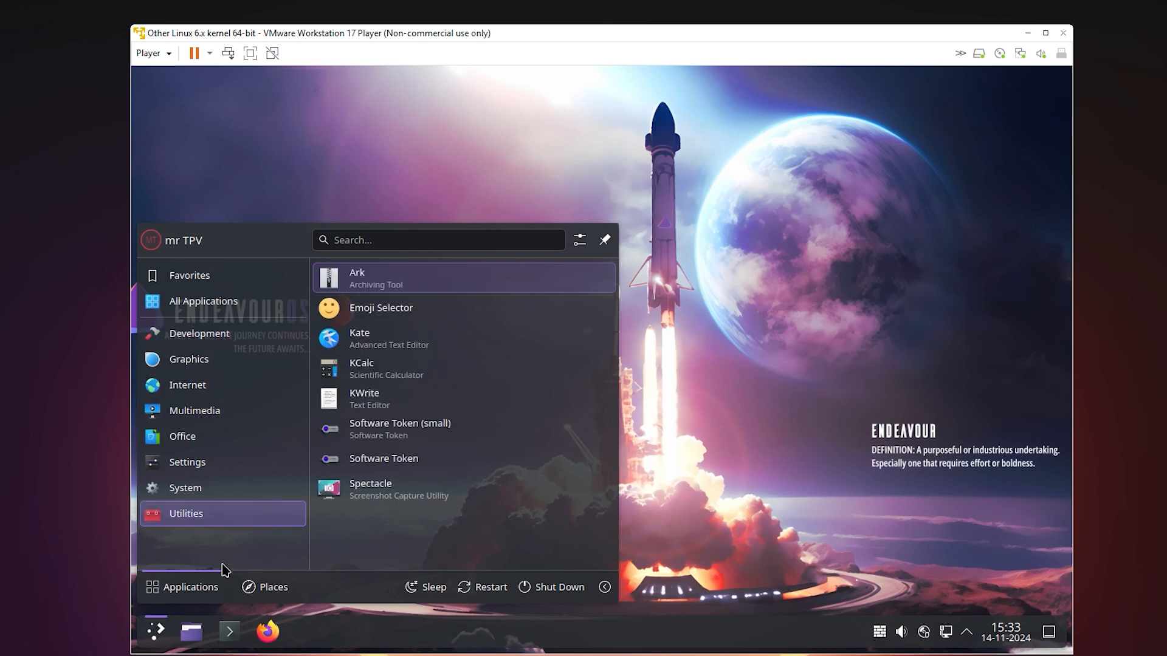
mouse_move(354, 398)
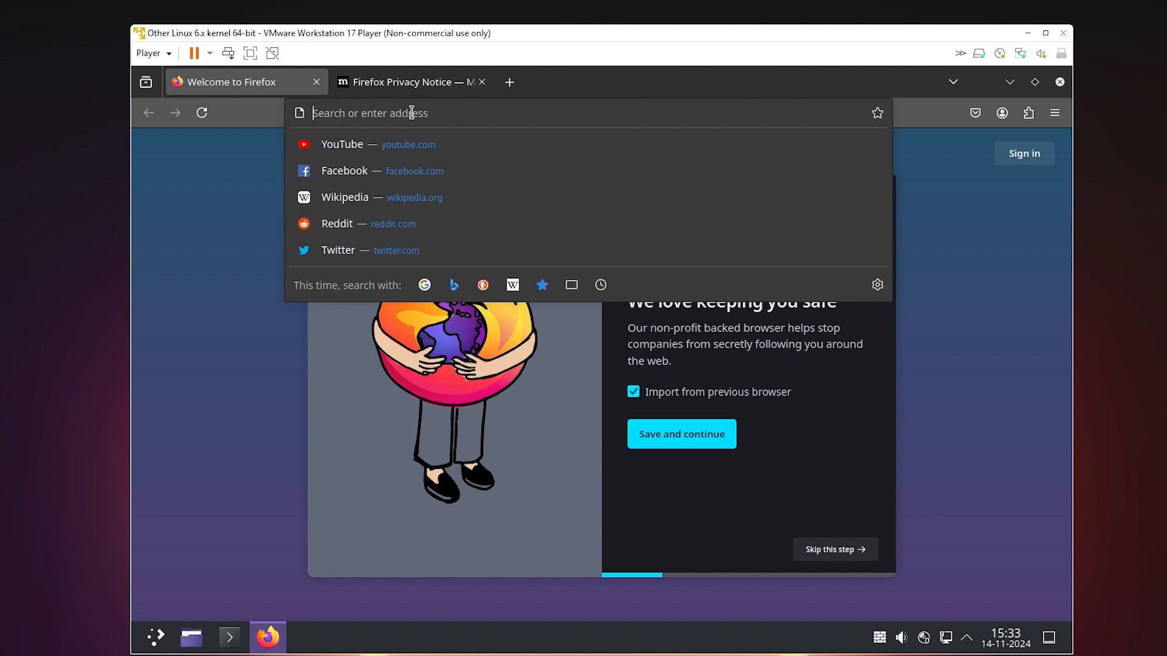
click(343, 144)
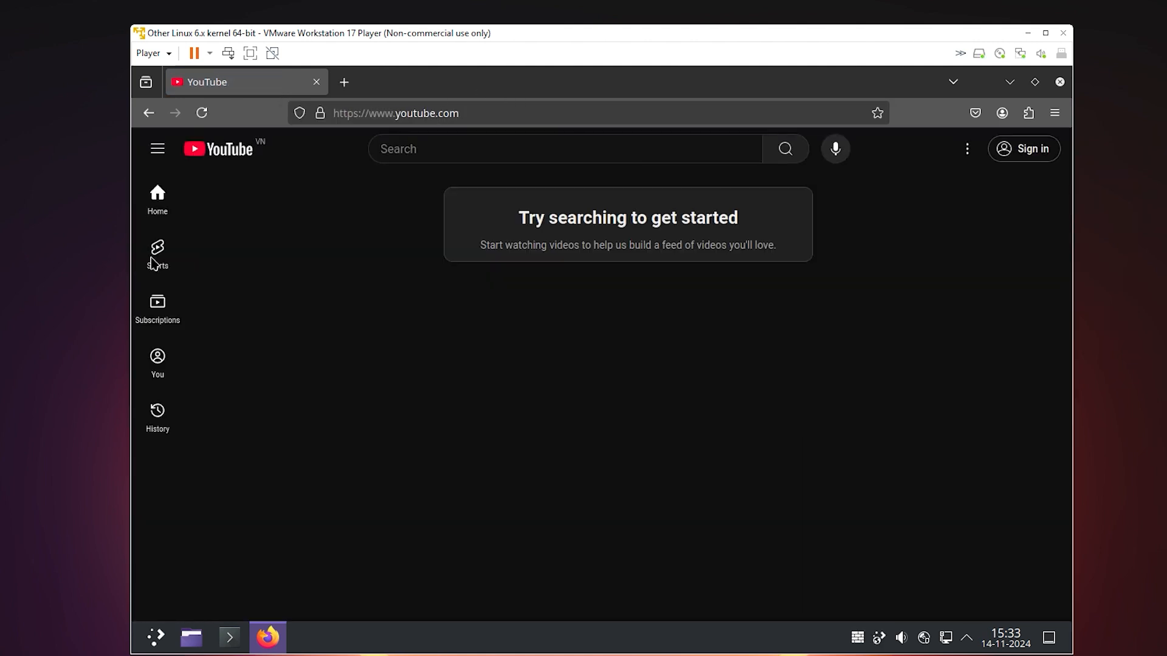
Step: Watch a YouTube Short, then launch the Dolphin file manager at the Home folder
click(157, 253)
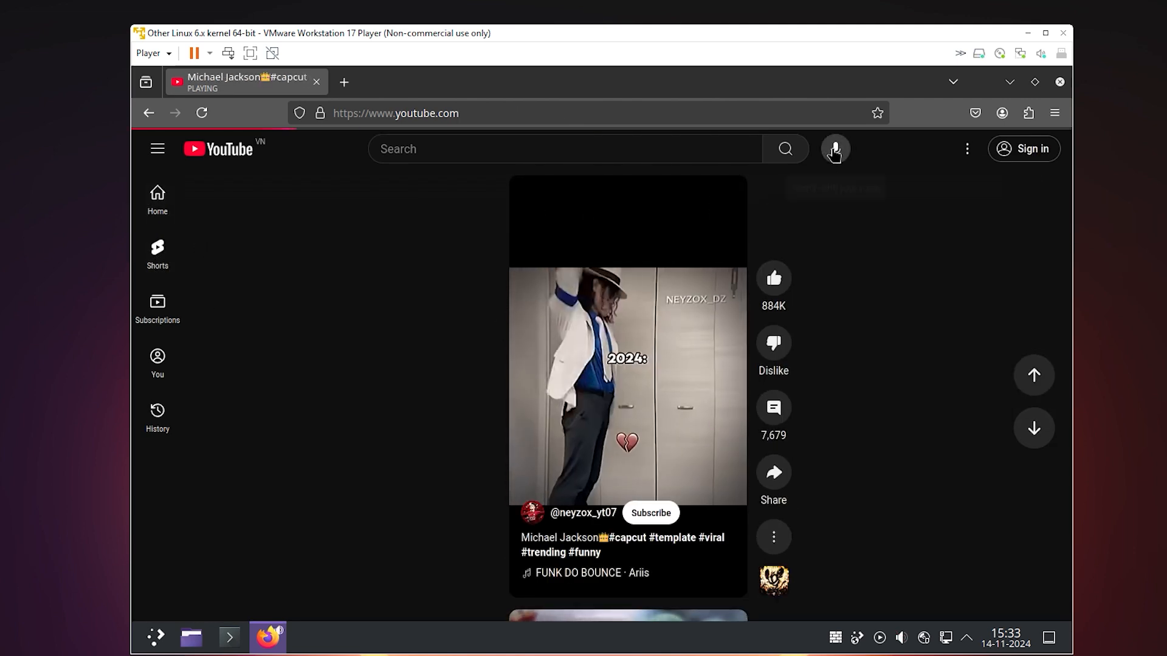
click(191, 638)
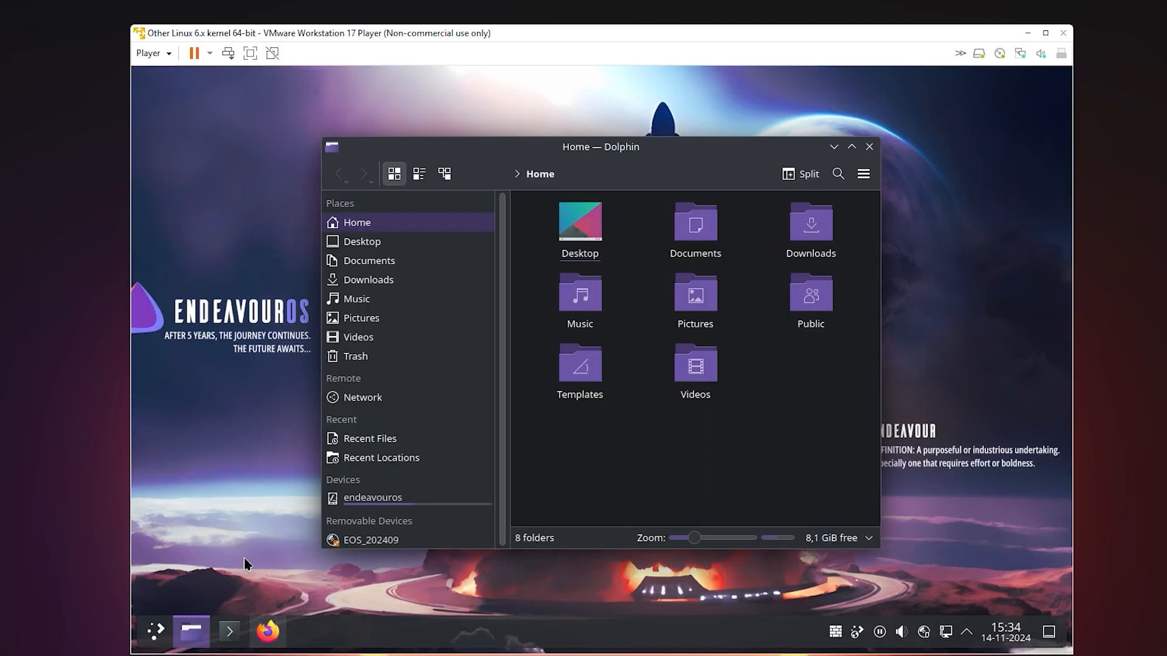
mouse_move(147, 522)
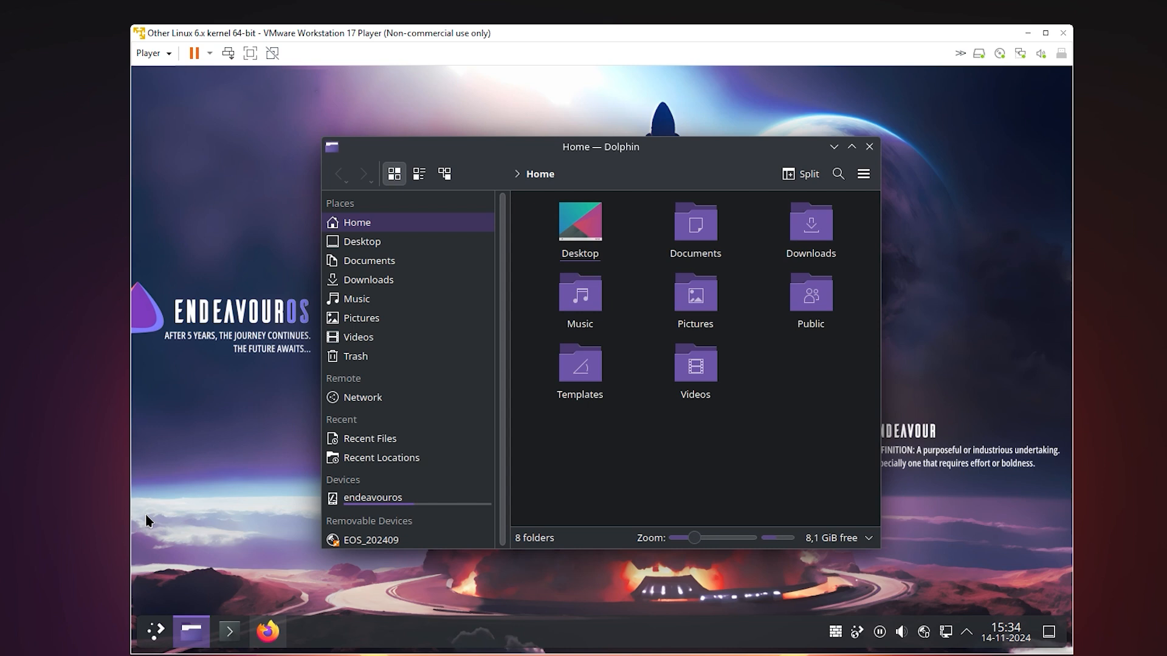
Step: Launch Info Center from the System category and view its Energy page
click(155, 631)
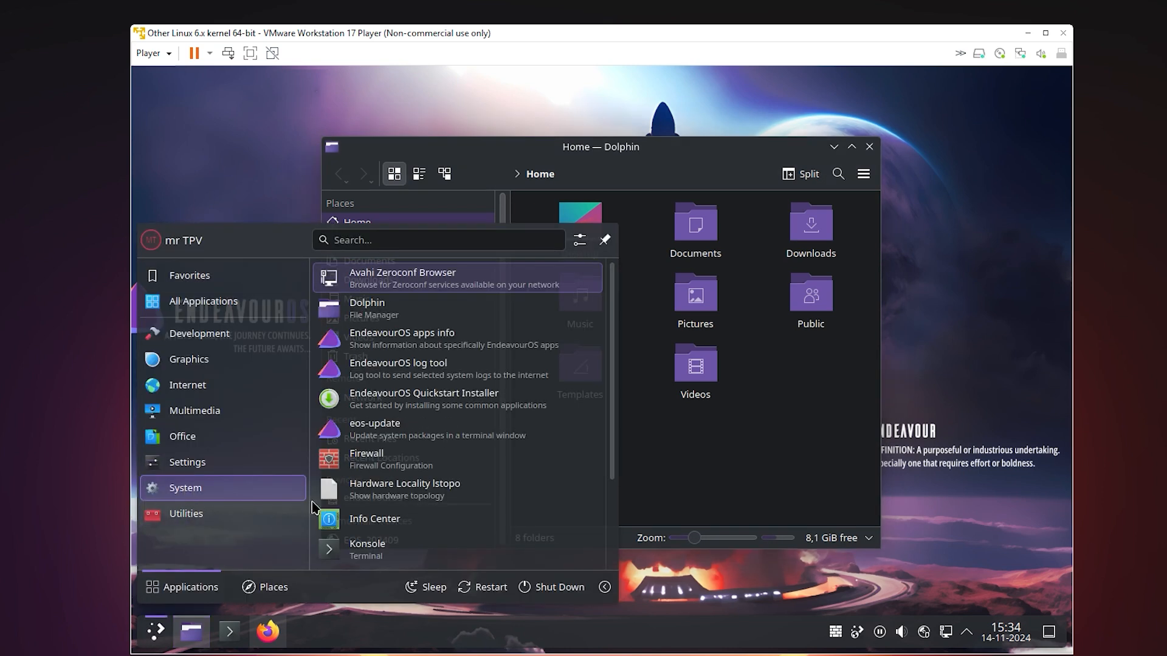
mouse_move(232, 491)
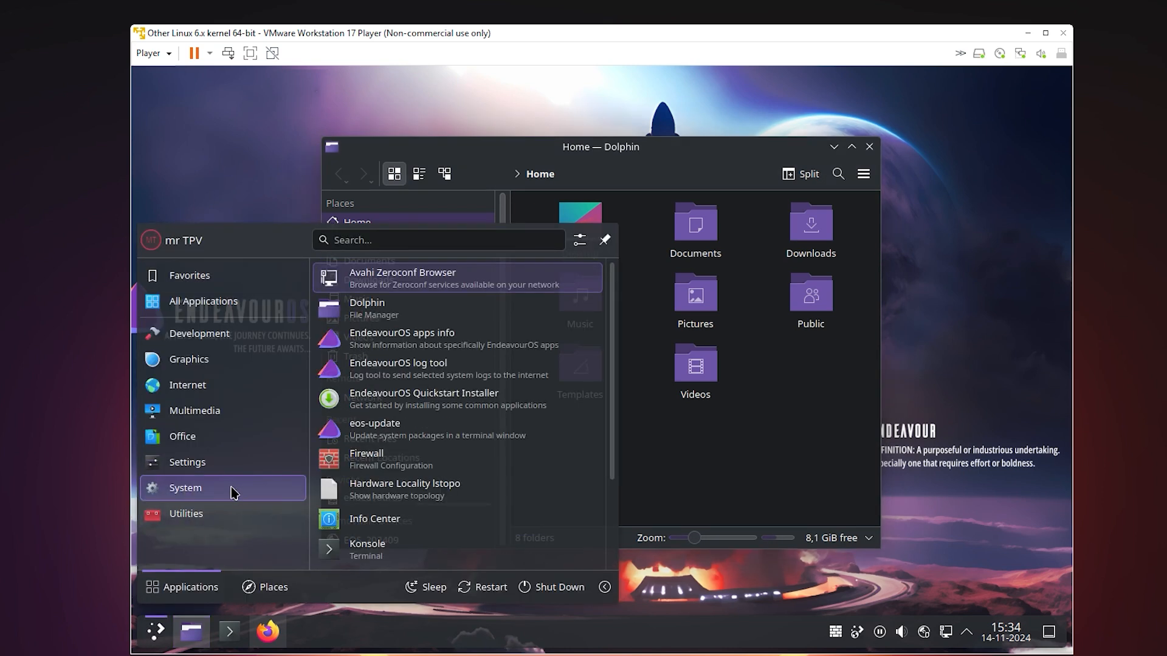
mouse_move(402, 340)
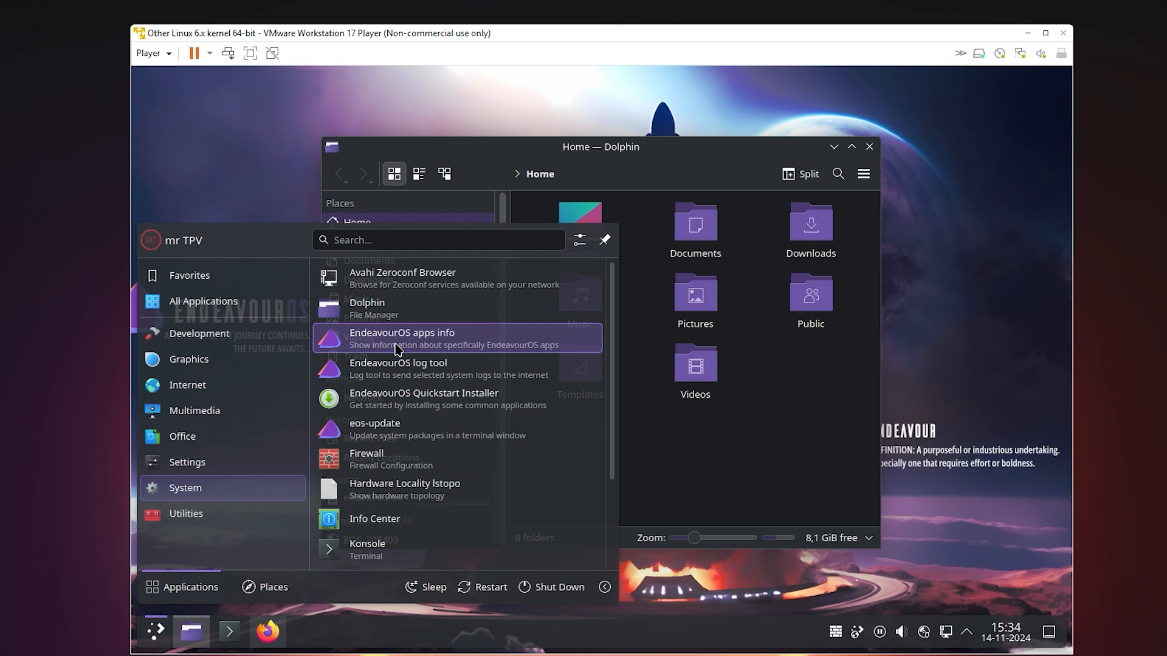
scroll(down, 3)
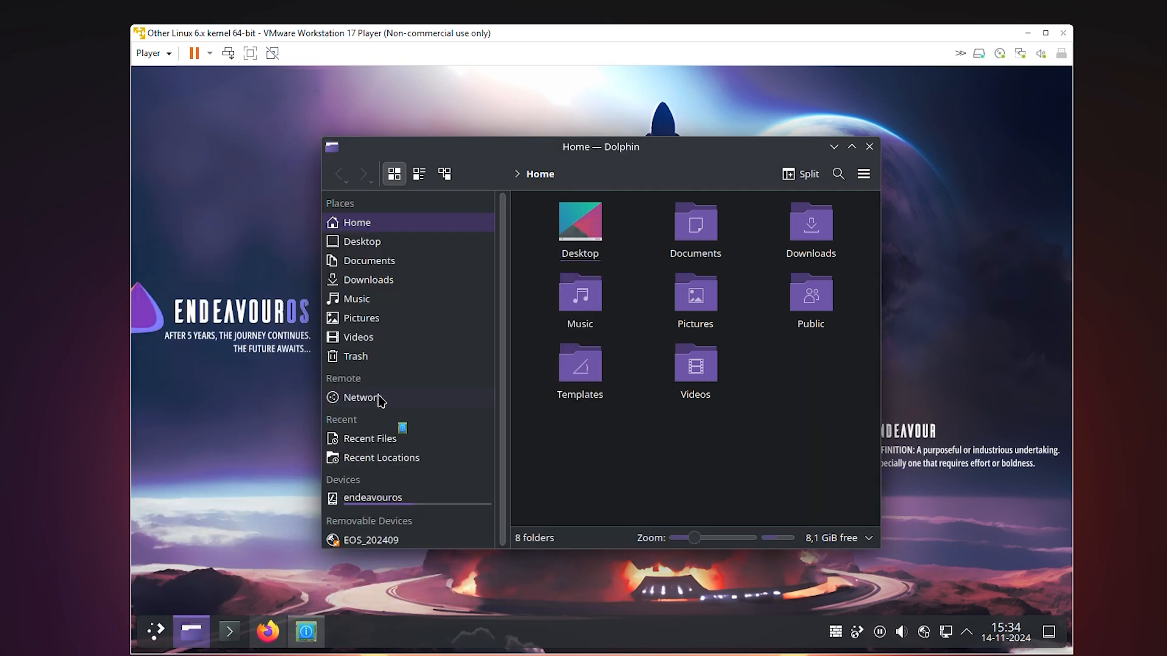
click(304, 631)
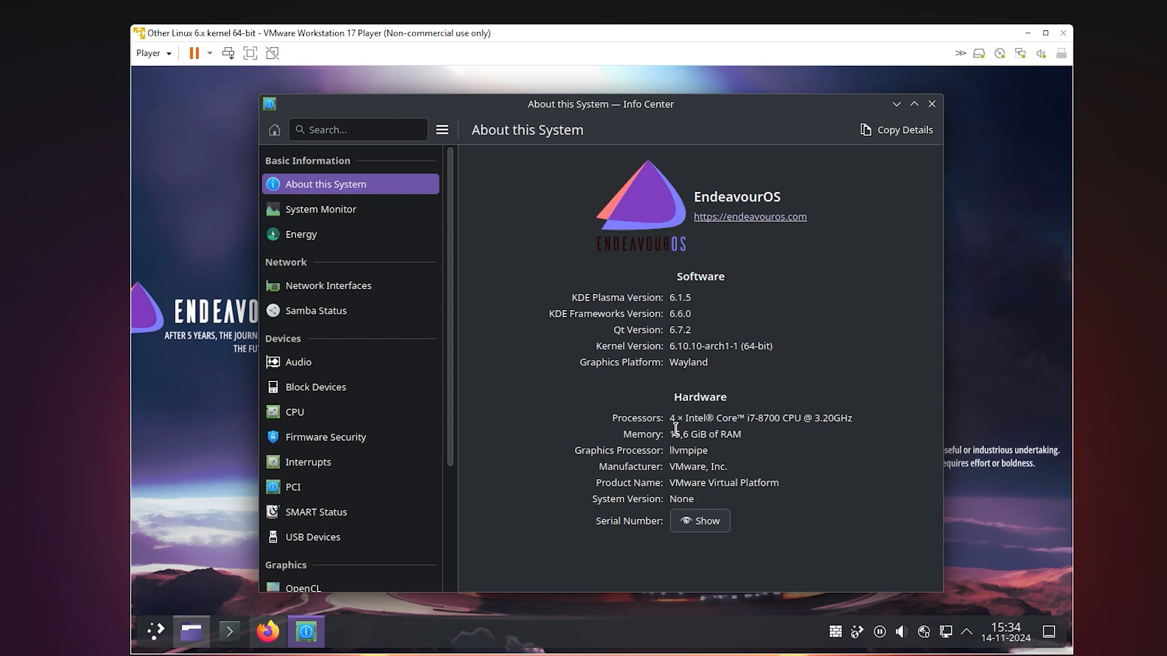
mouse_move(321, 209)
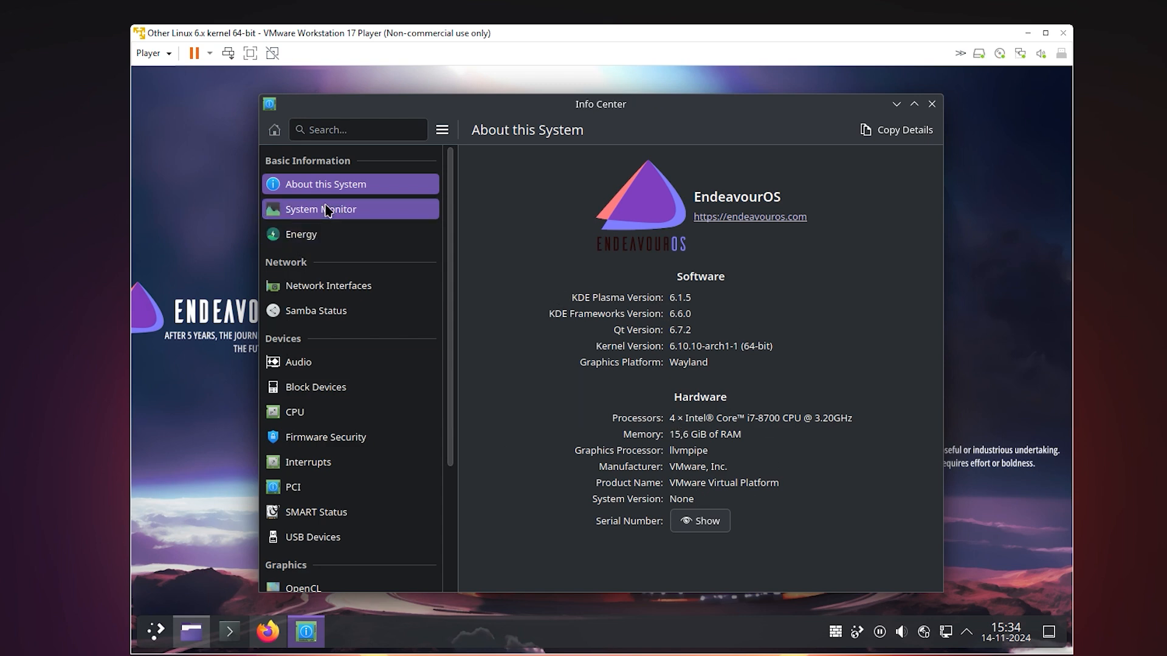
click(320, 209)
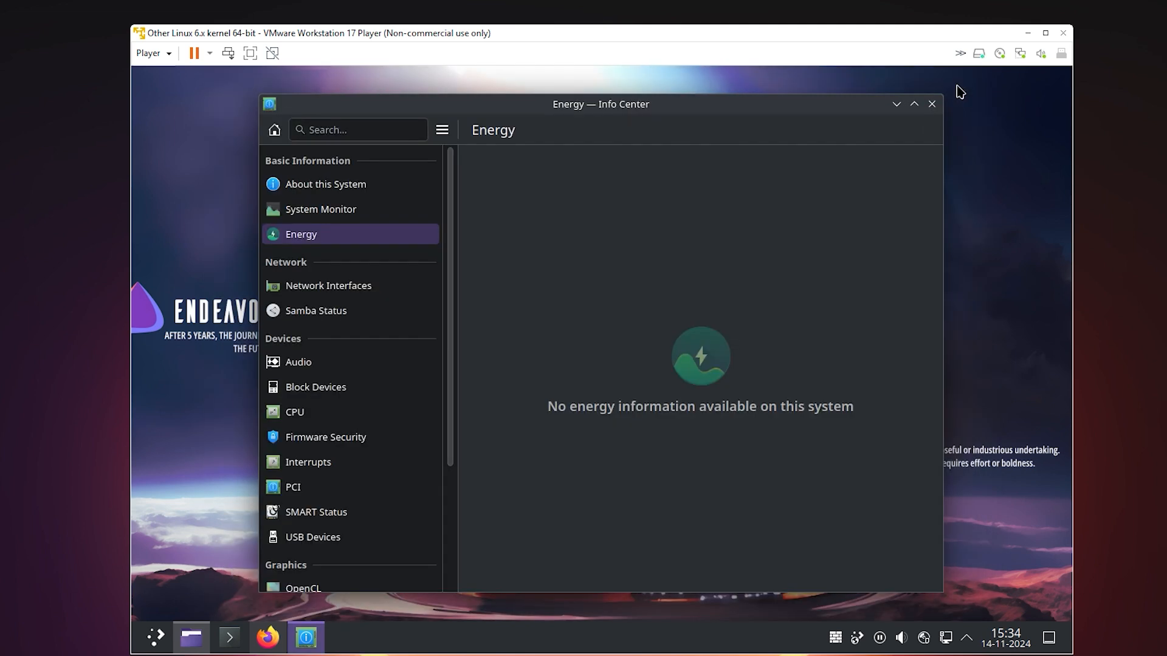
Step: Review the desktop wallpaper images without changing them, then check the firewall tray status
right_click(543, 256)
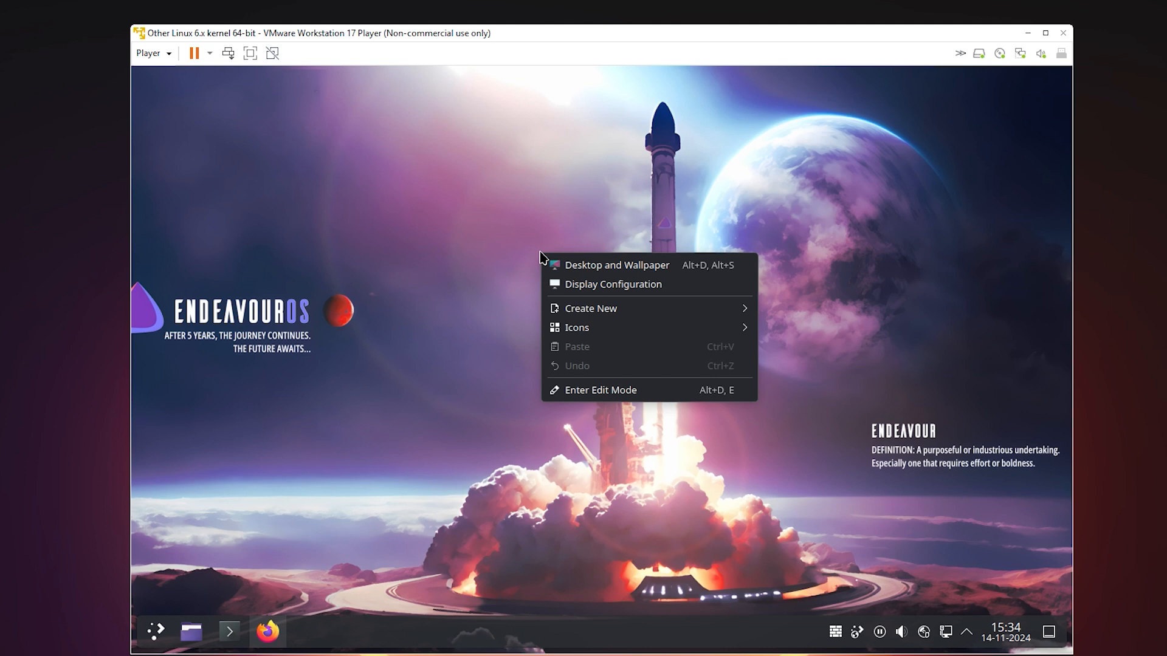
mouse_move(617, 265)
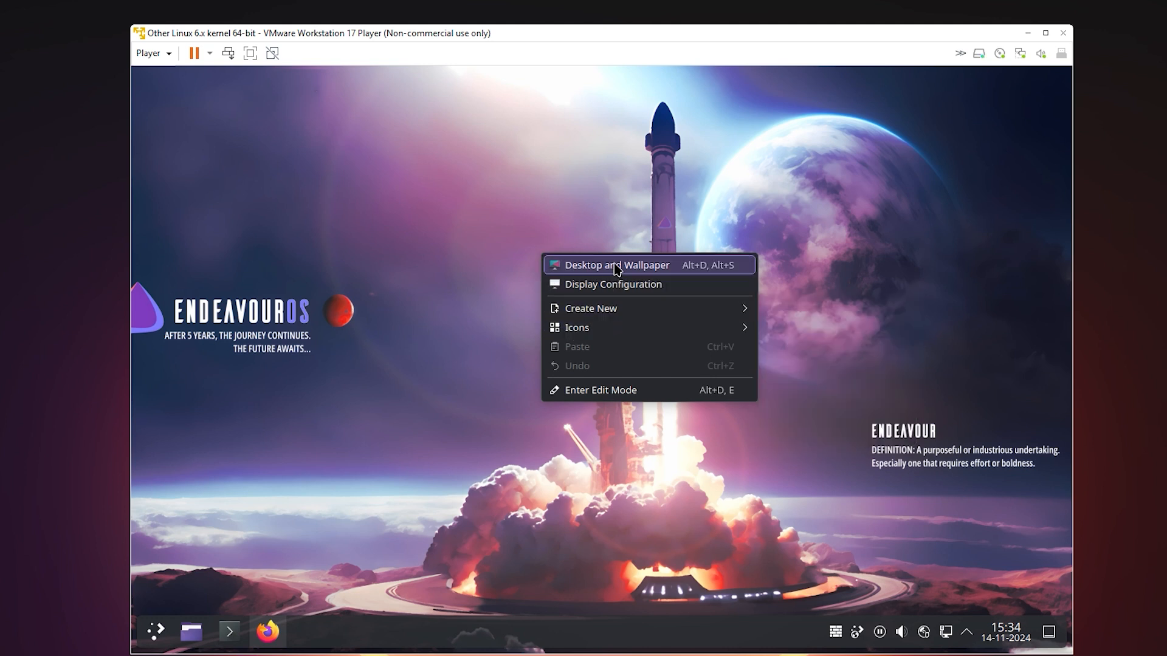
click(617, 265)
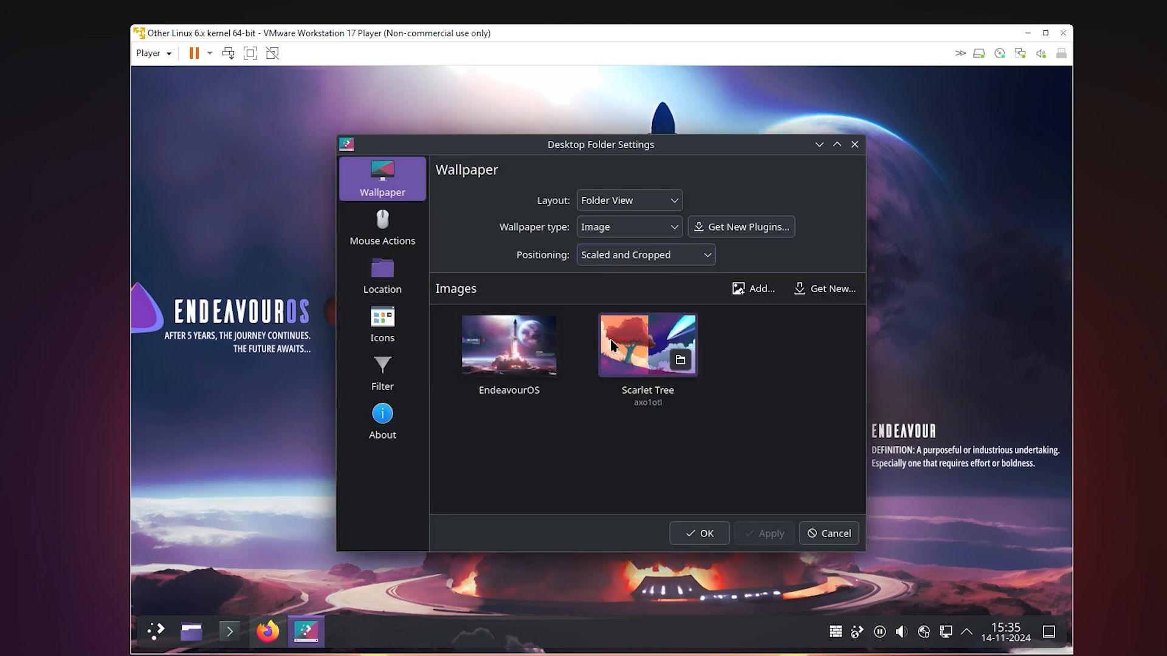
click(382, 276)
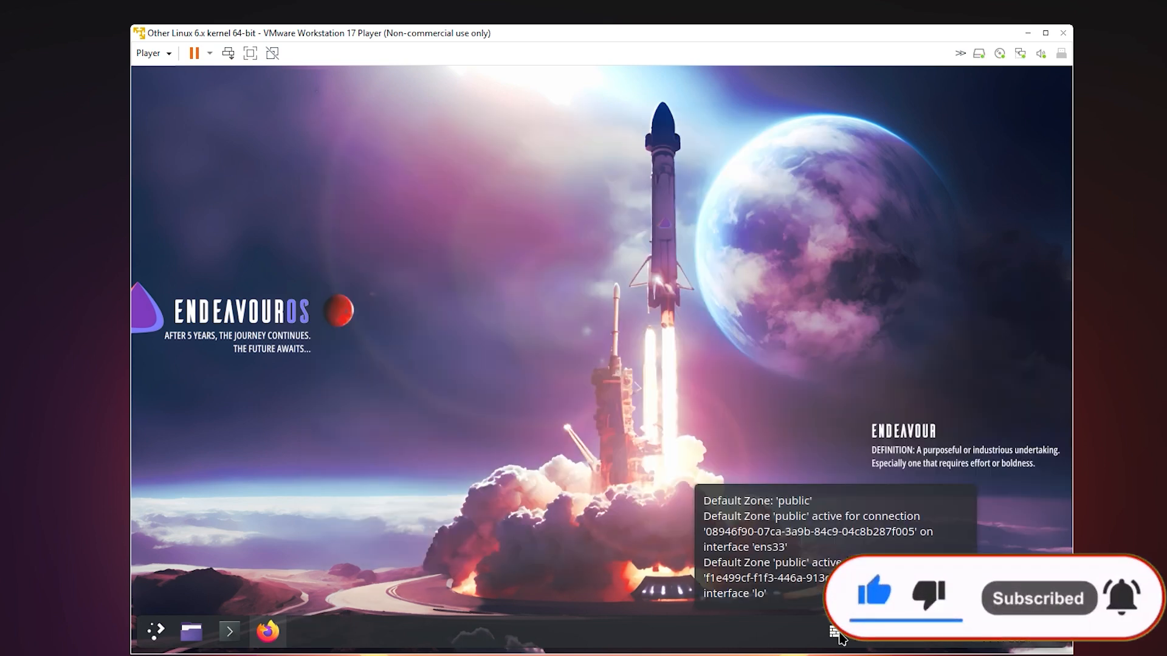
click(154, 630)
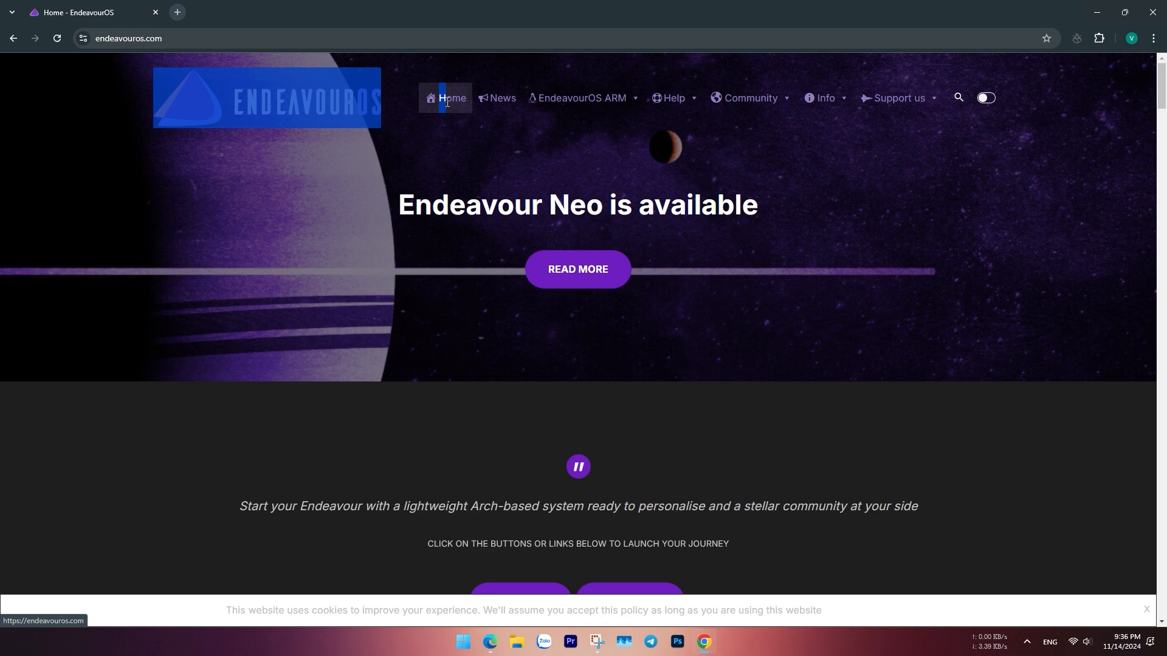
Step: Scroll through the EndeavourOS home page and go to its Info section
scroll(down, 3)
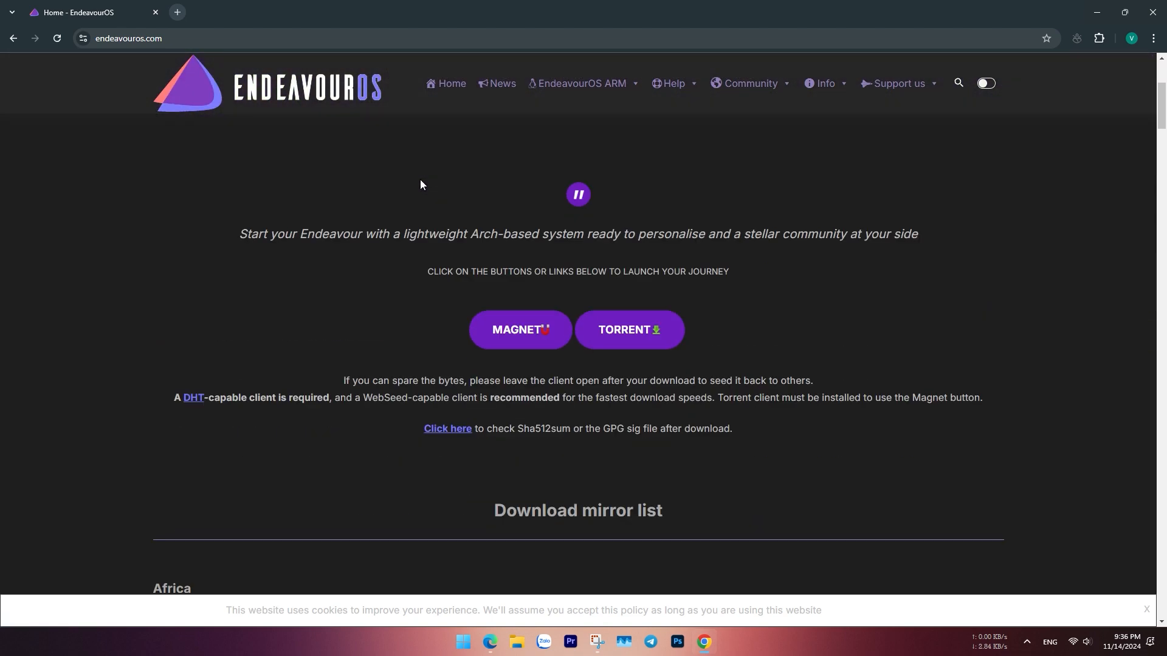
scroll(down, 3)
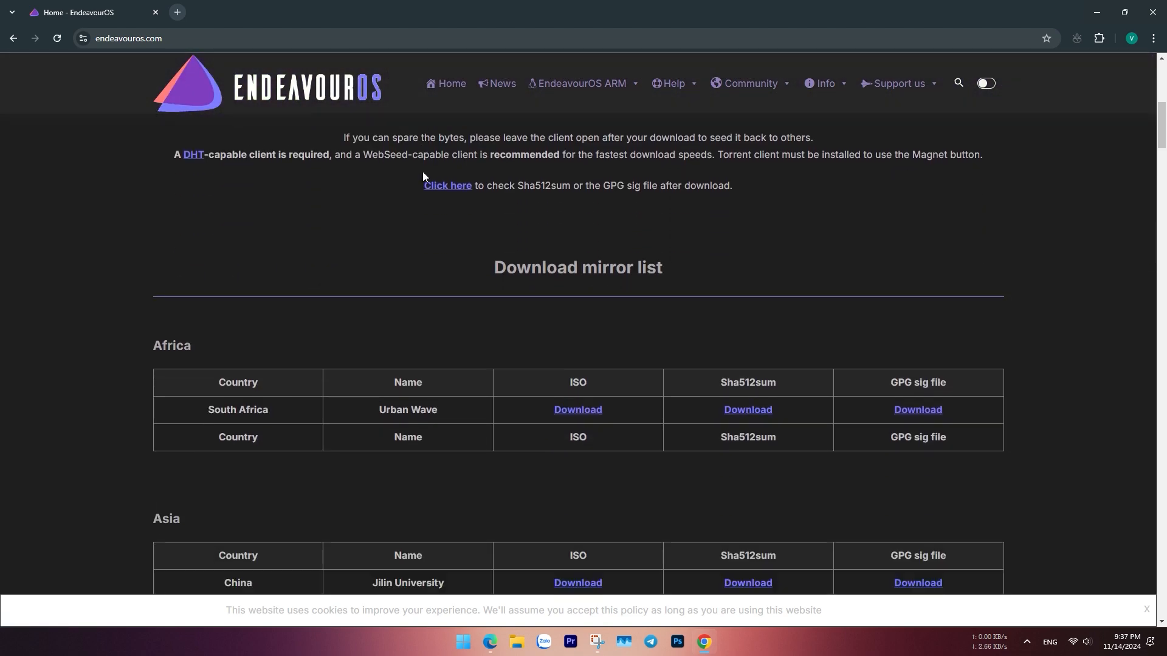
scroll(down, 3)
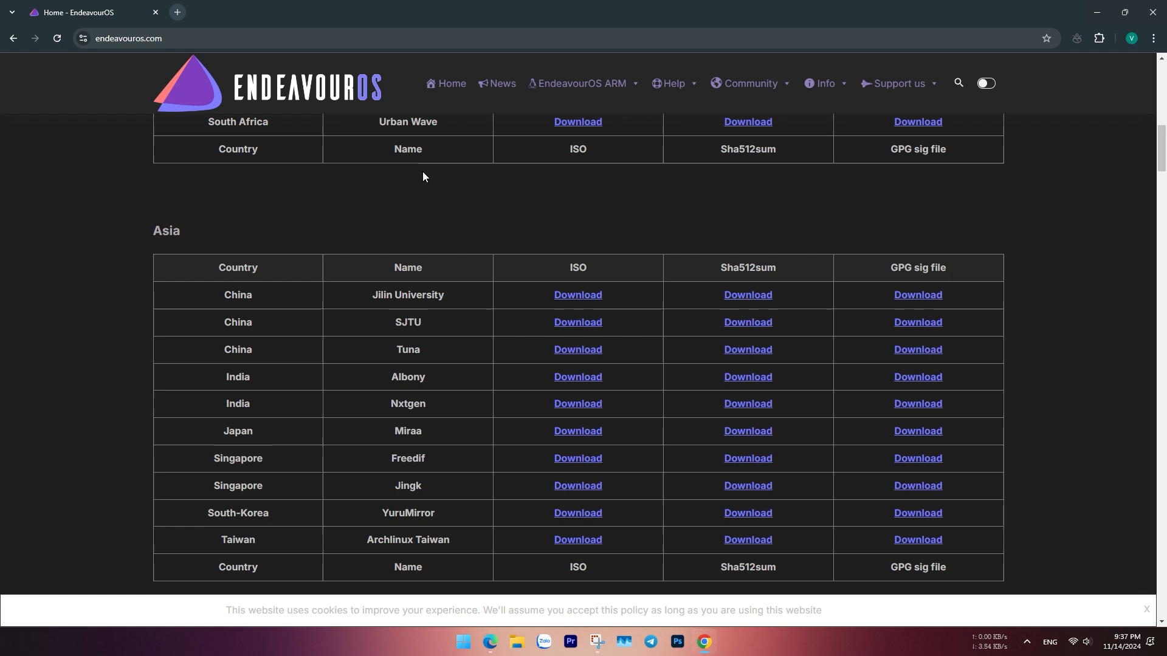
scroll(up, 3)
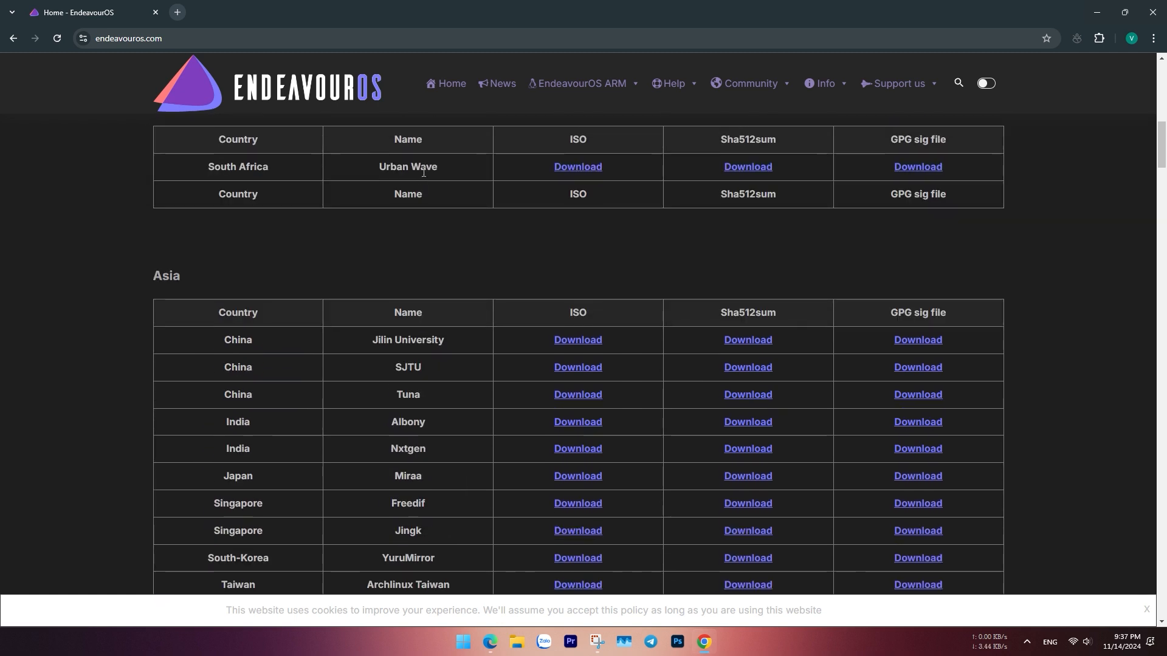
scroll(up, 3)
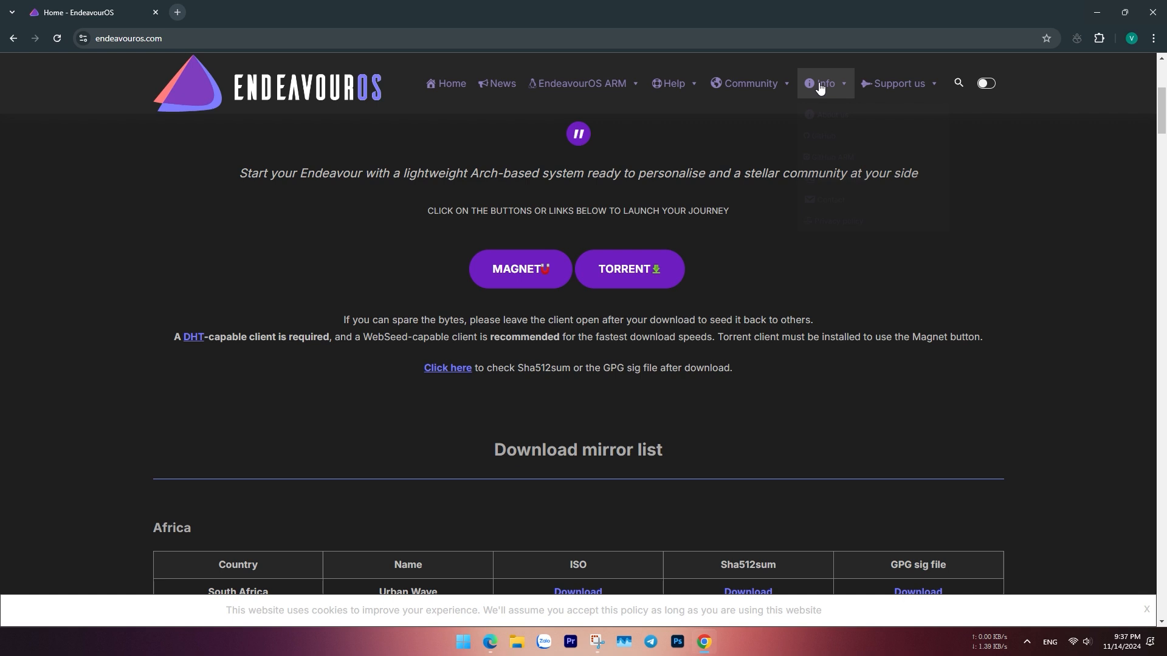
click(825, 83)
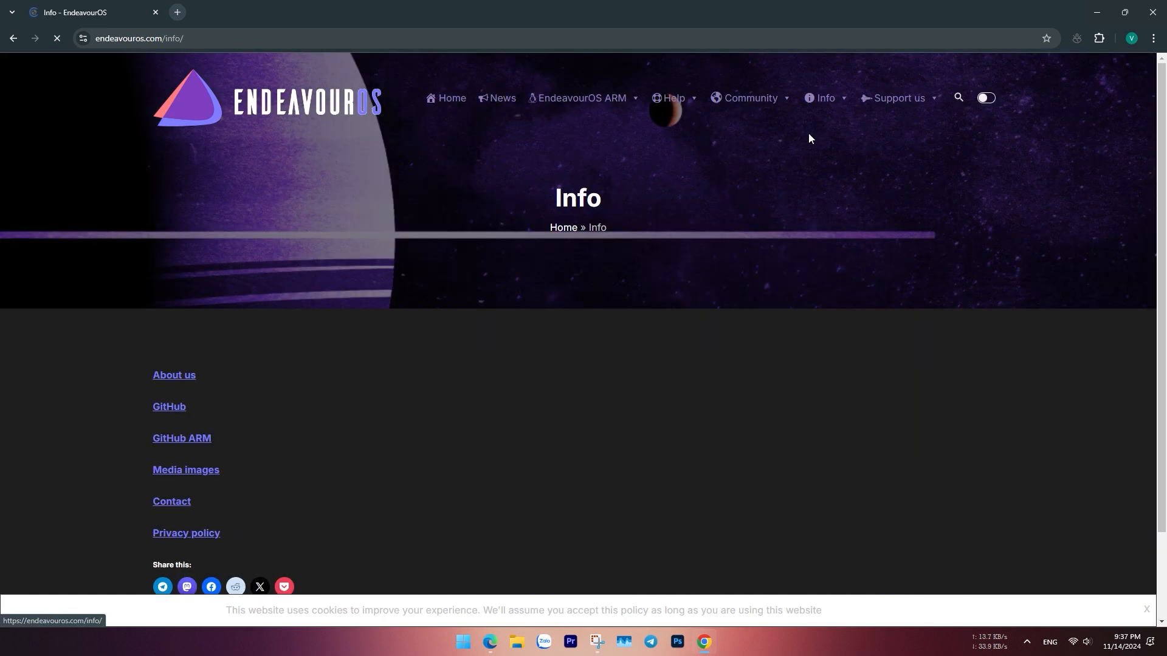
Step: Read down the About us page through the project history section
scroll(down, 3)
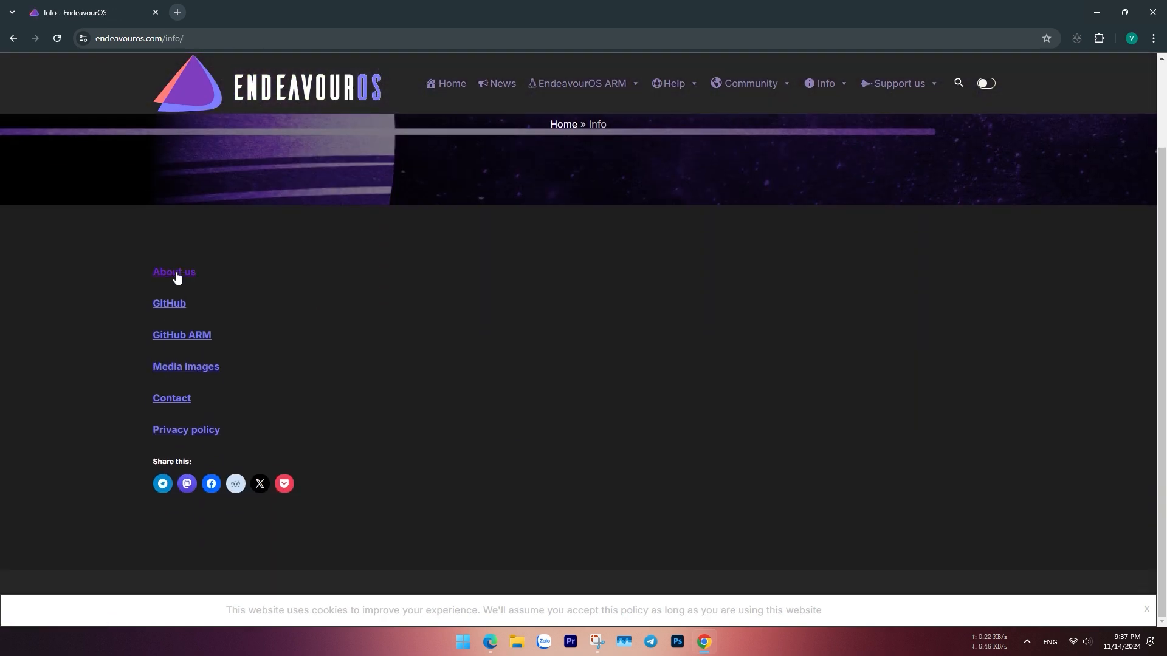
click(174, 273)
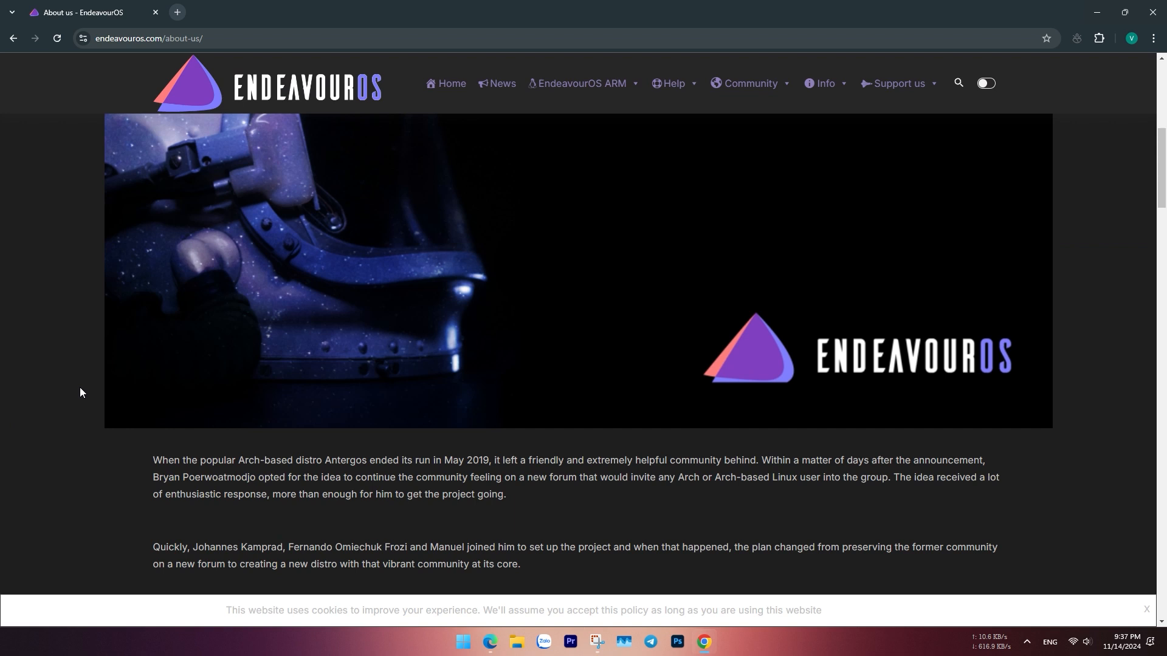
scroll(down, 3)
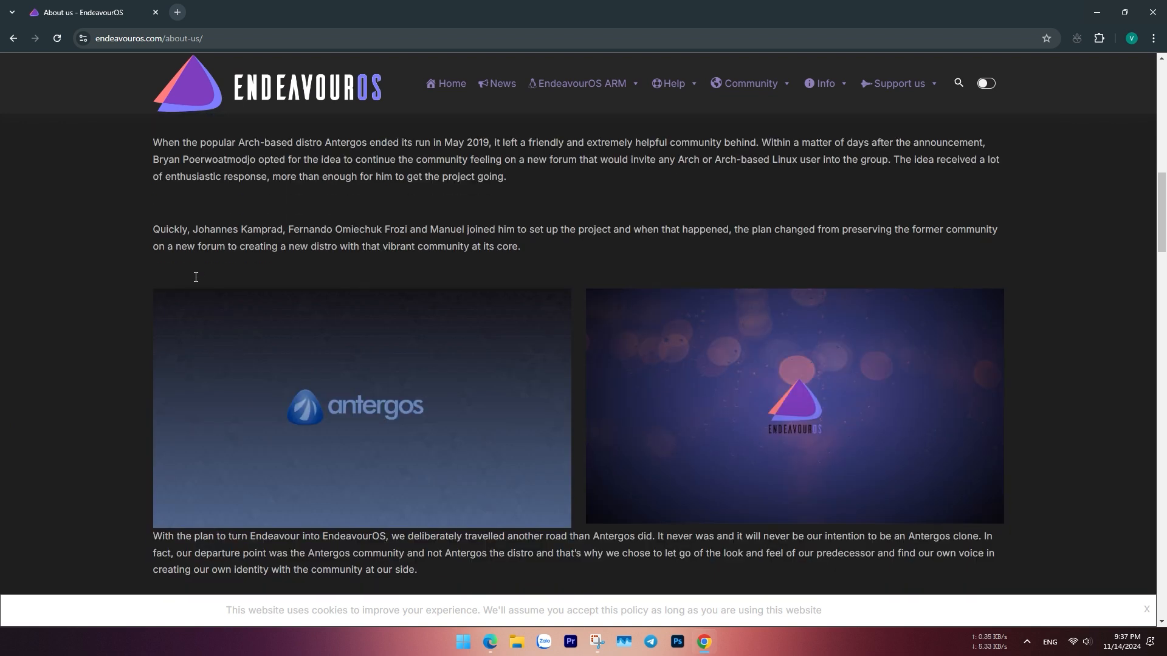
mouse_move(196, 281)
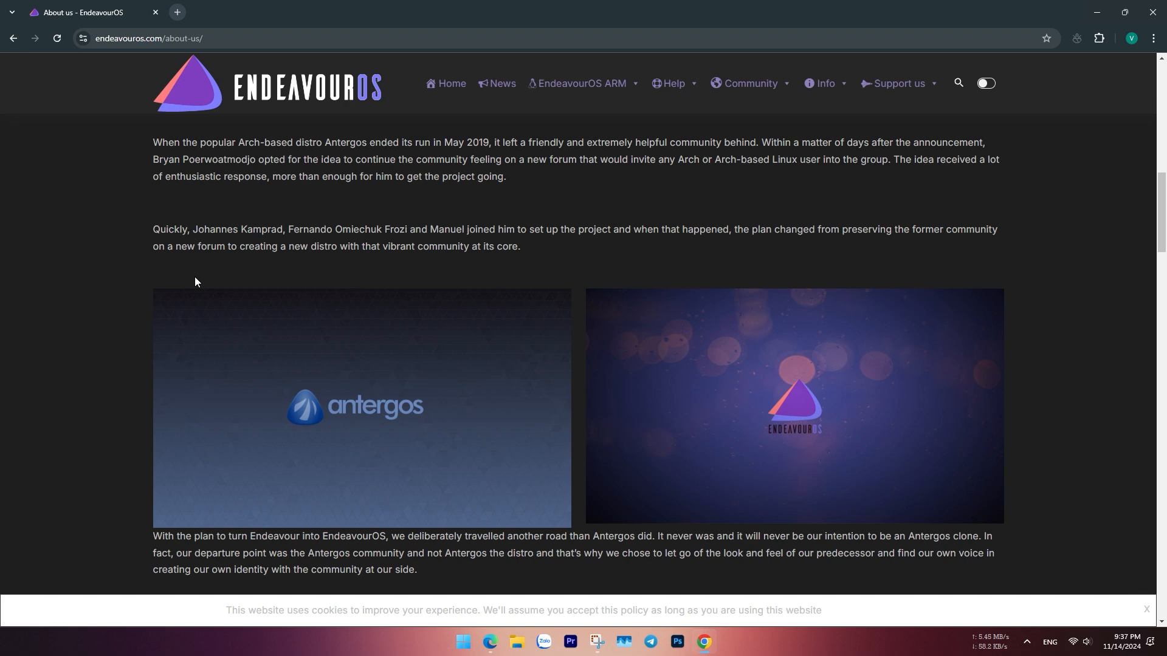
scroll(down, 3)
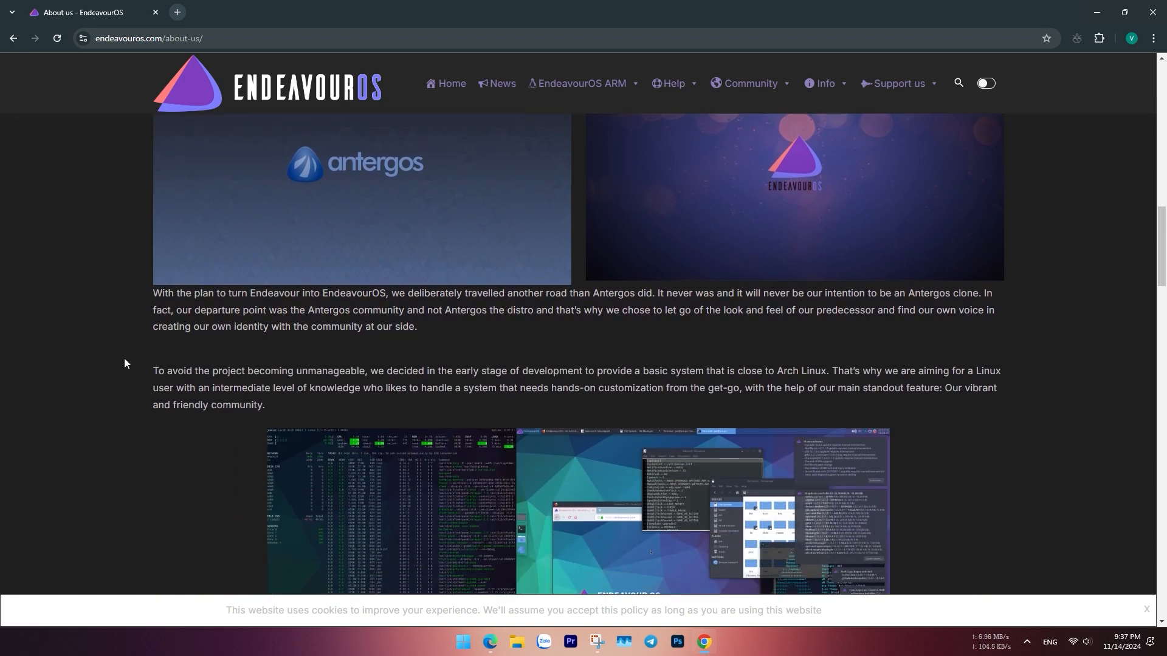
scroll(down, 3)
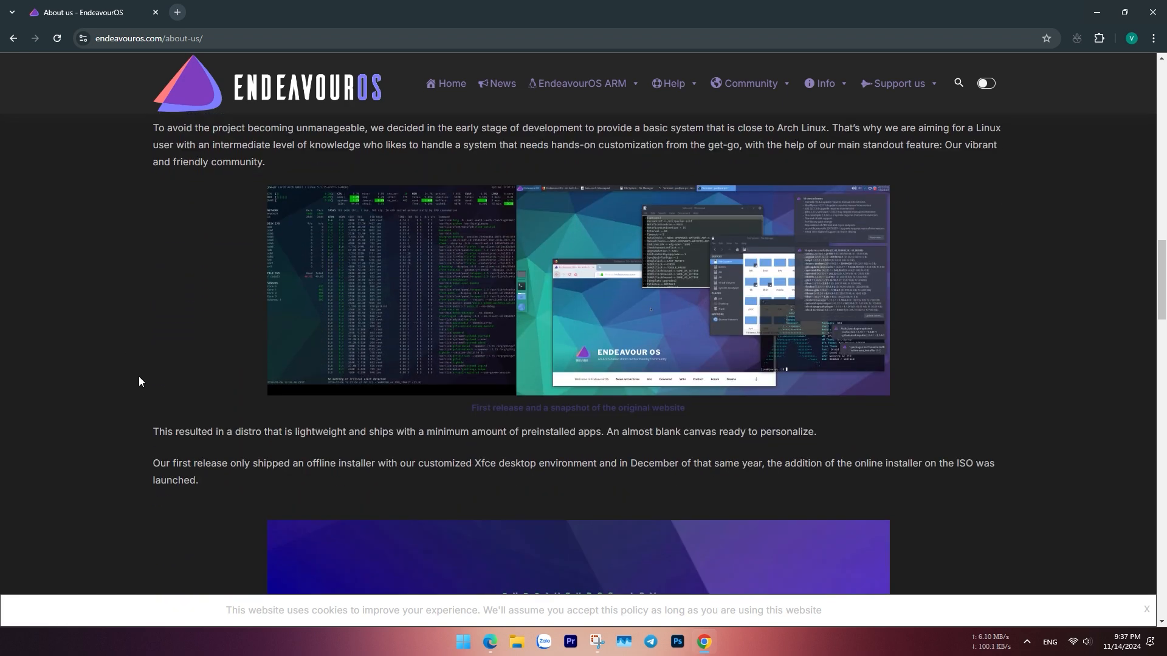
scroll(down, 3)
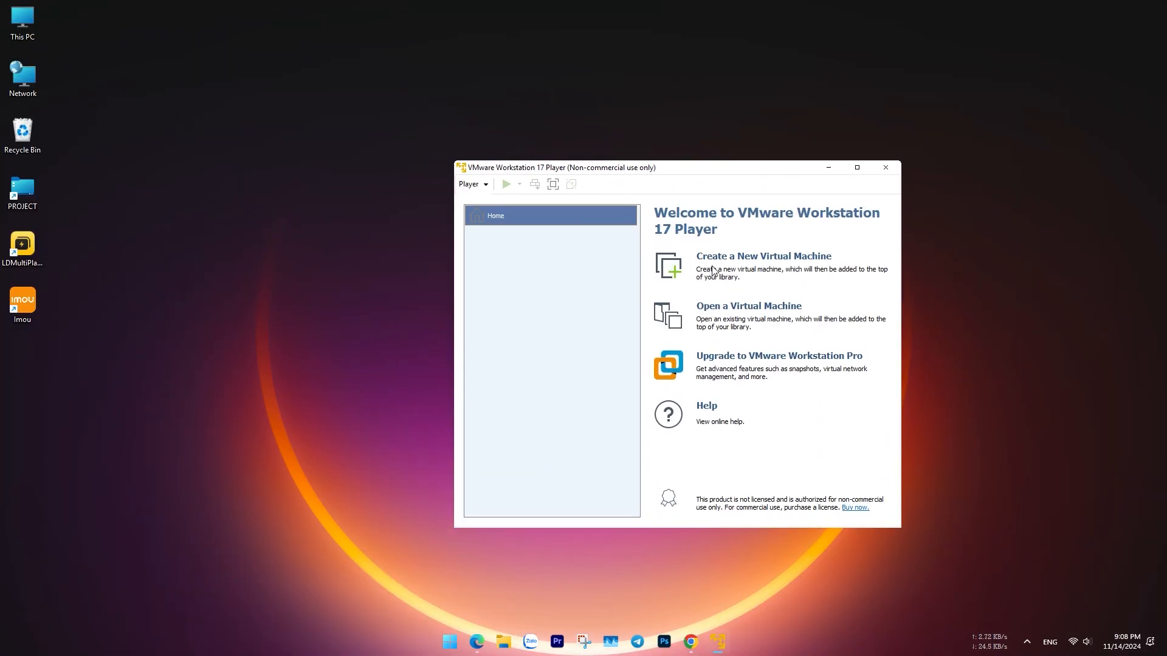
Step: Start a new virtual machine to install the OS later, choosing Linux / Other Linux 6.x 64-bit
click(762, 257)
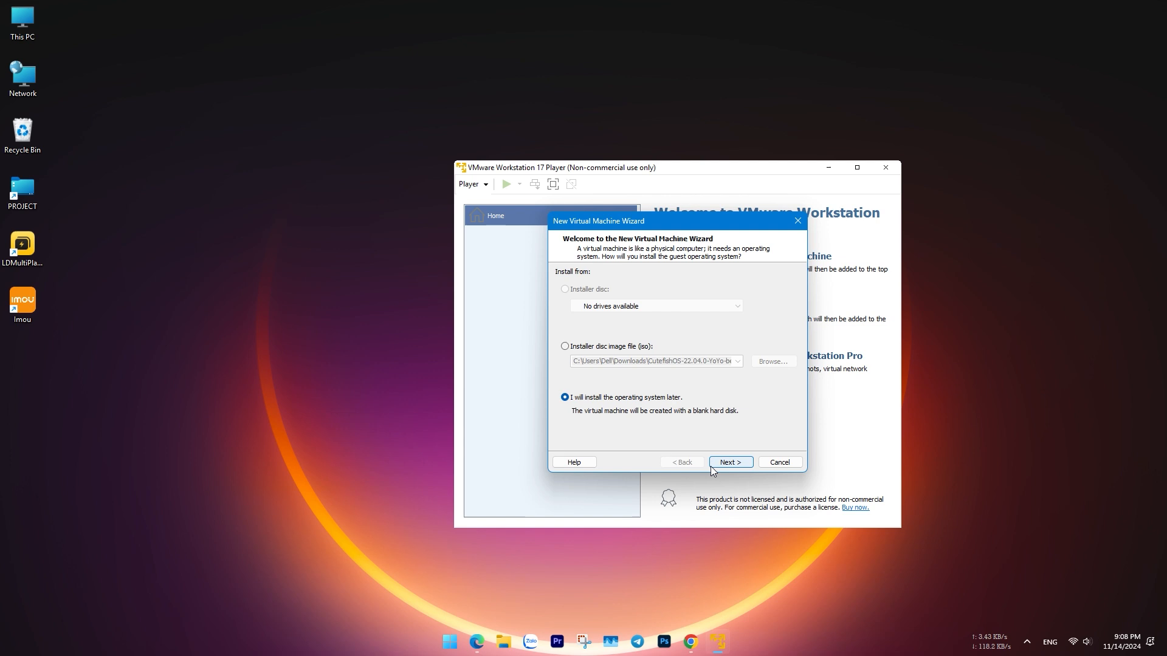
click(731, 462)
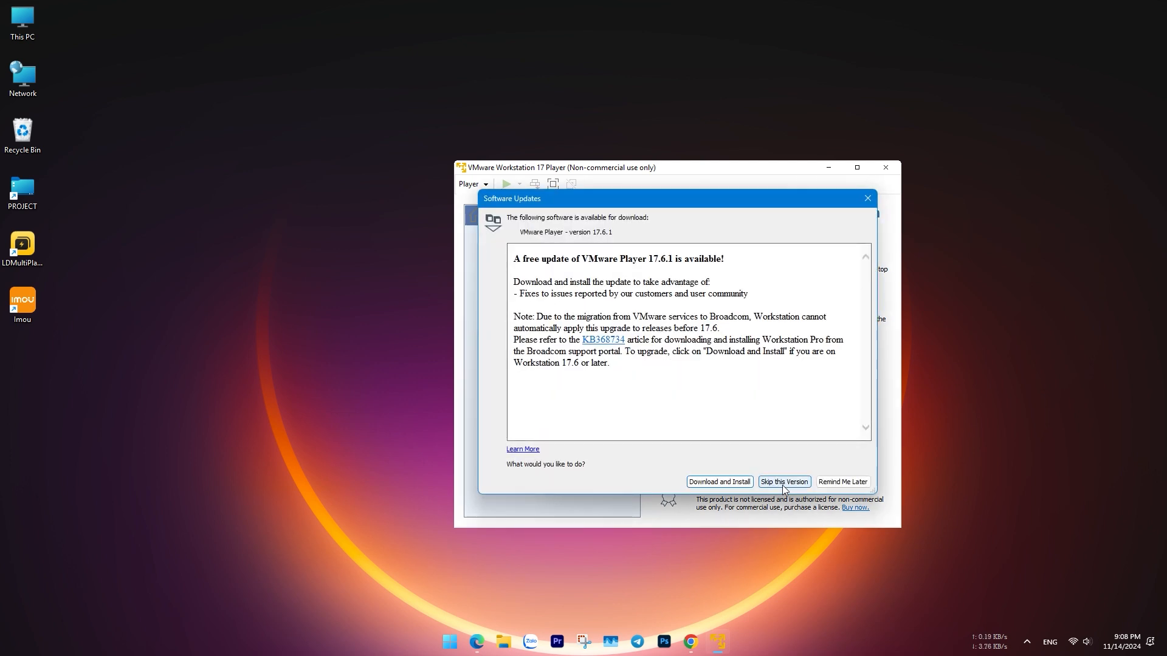
click(783, 481)
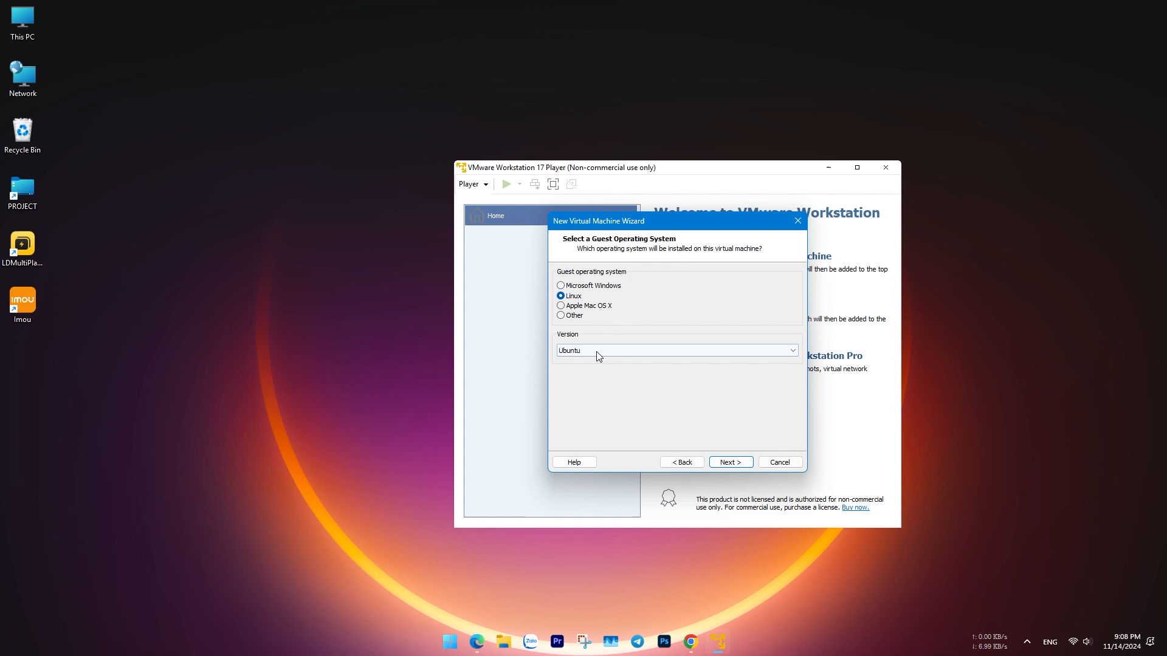
click(791, 350)
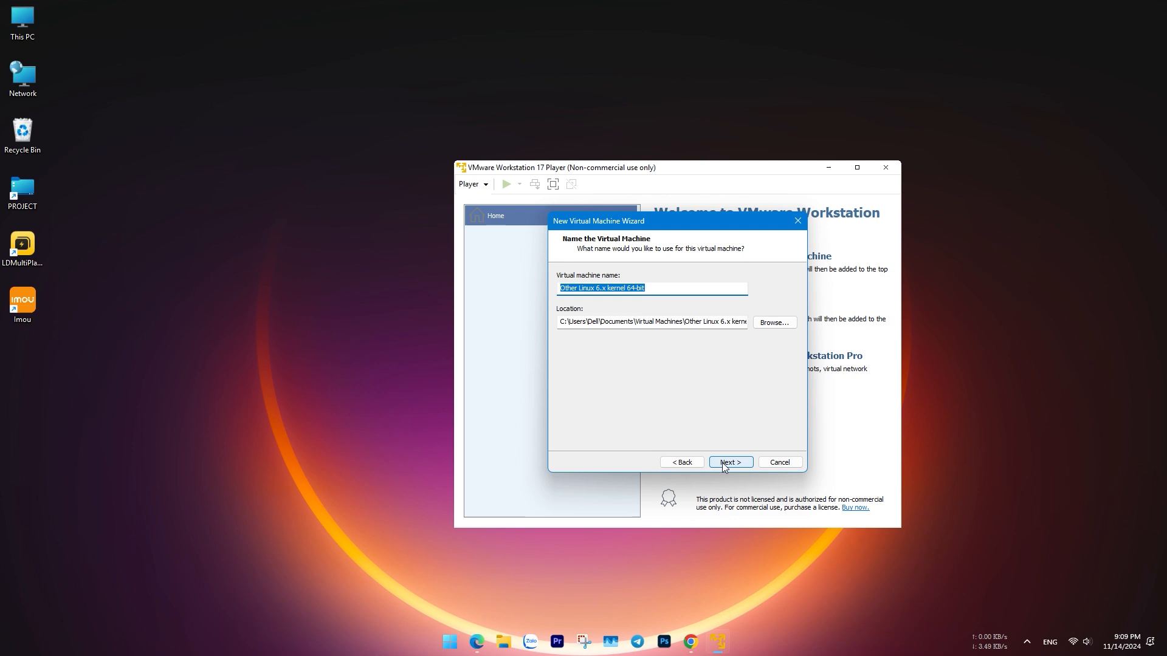
Step: Keep the default name, location and 16 GB split disk, and finish creating the VM
click(730, 462)
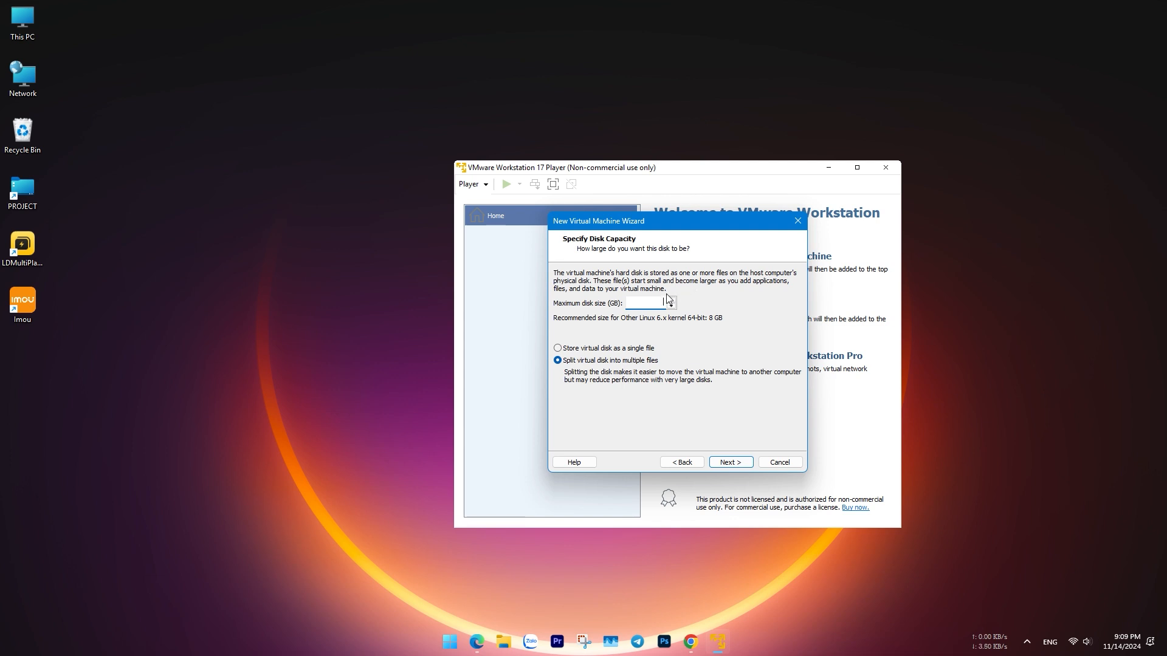
click(730, 462)
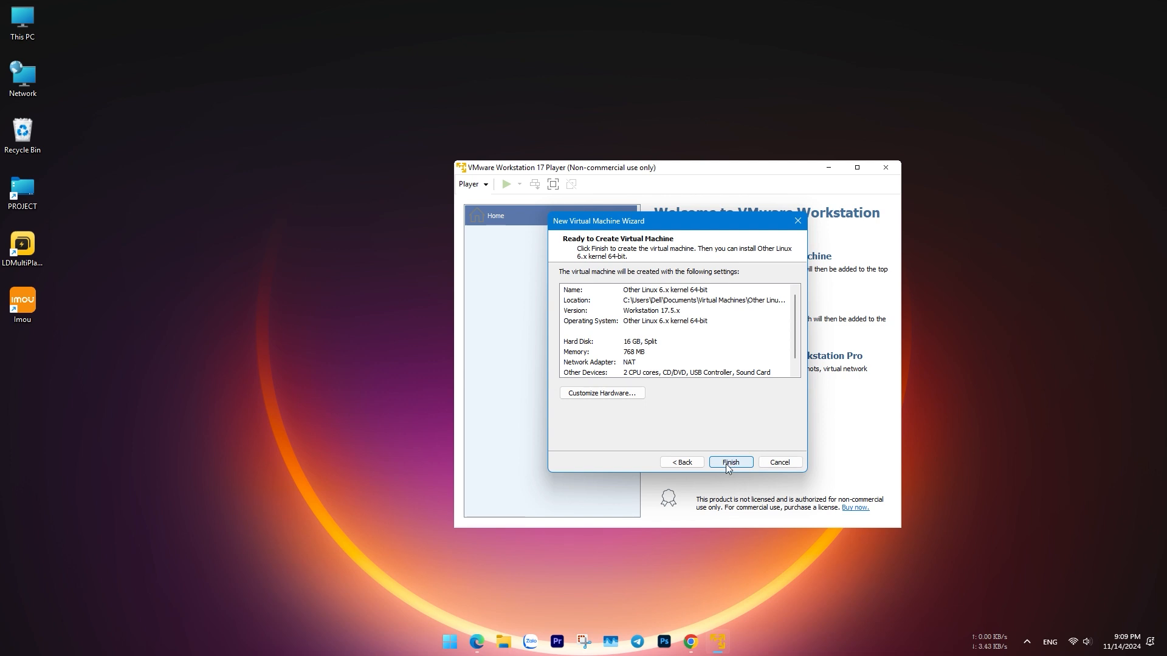
click(729, 462)
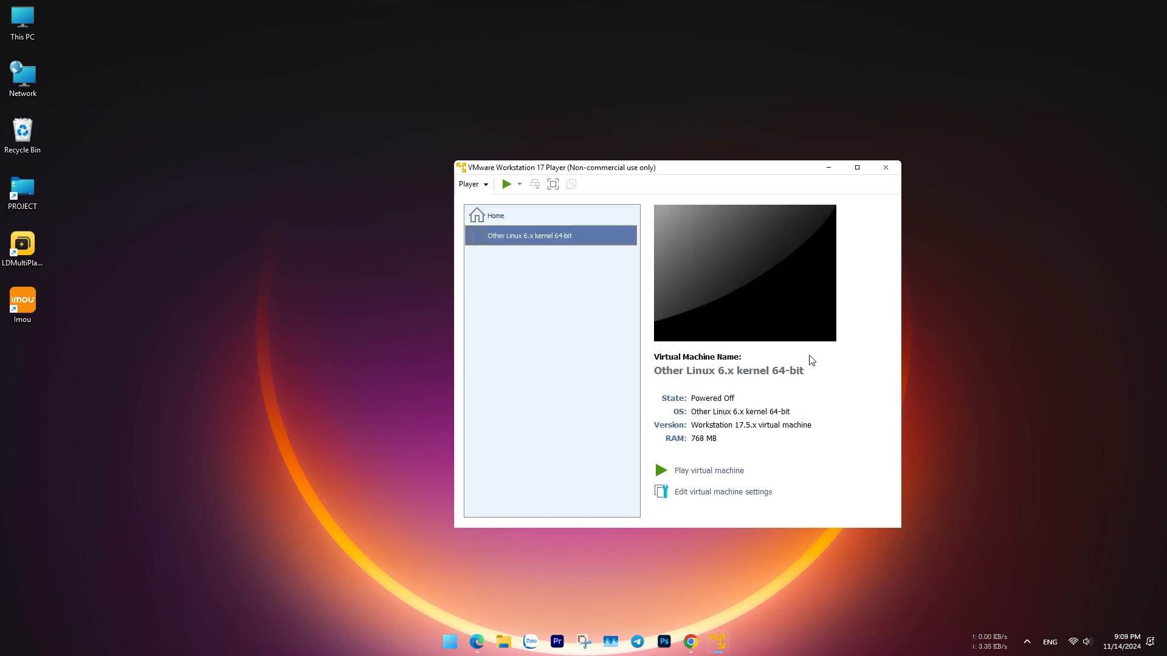
Step: Select the new VM and bring up its Virtual Machine Settings
double_click(728, 369)
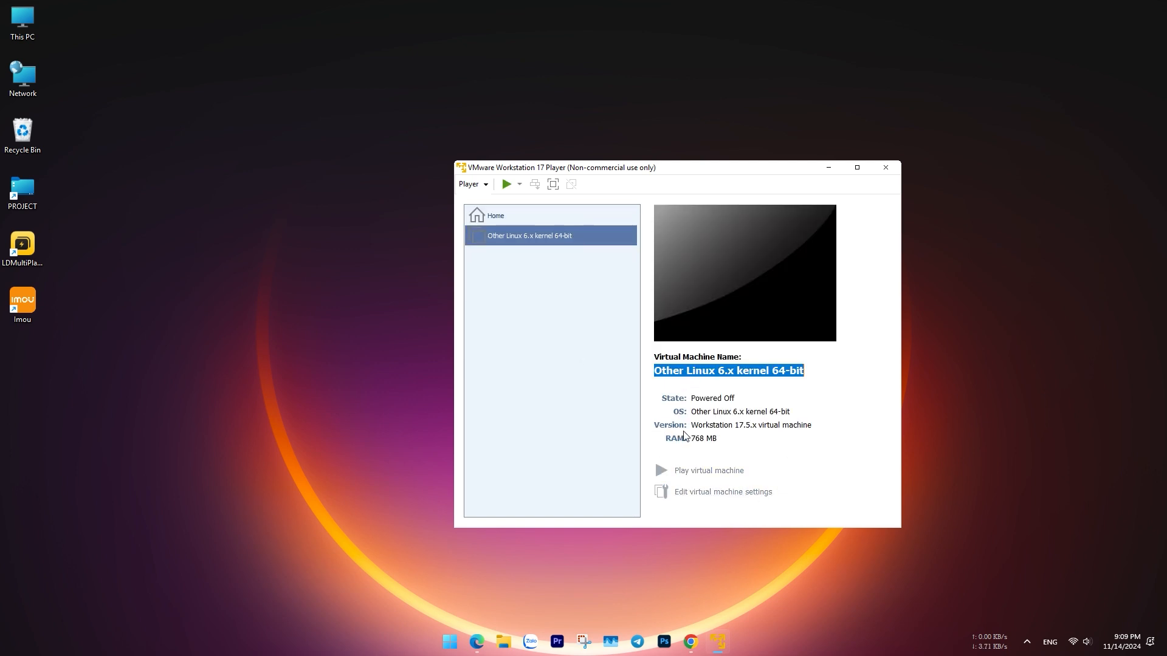
click(721, 491)
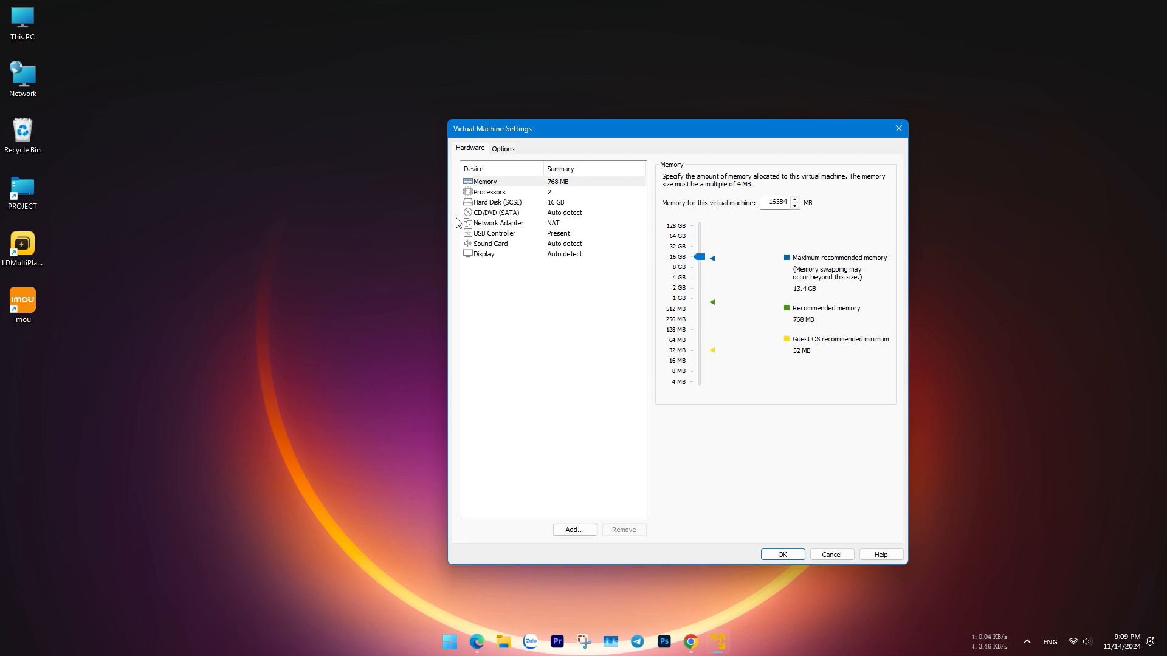
Step: Apply 16384 MB memory, set processors to 4 cores and review the hard disk capacity
click(495, 202)
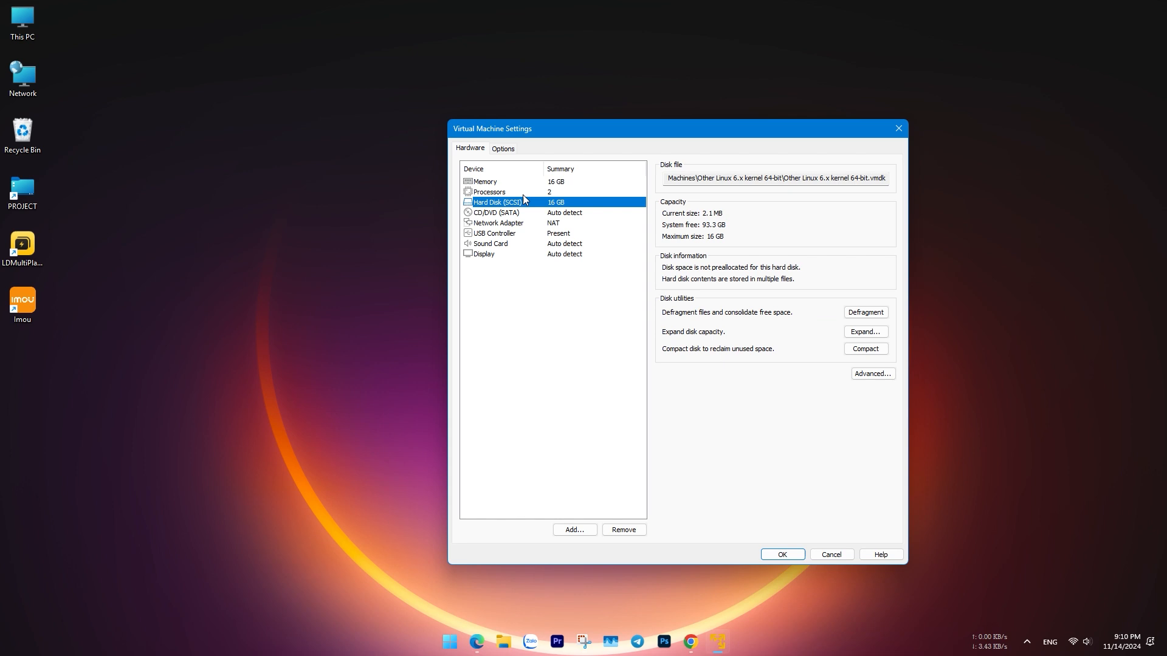
click(790, 178)
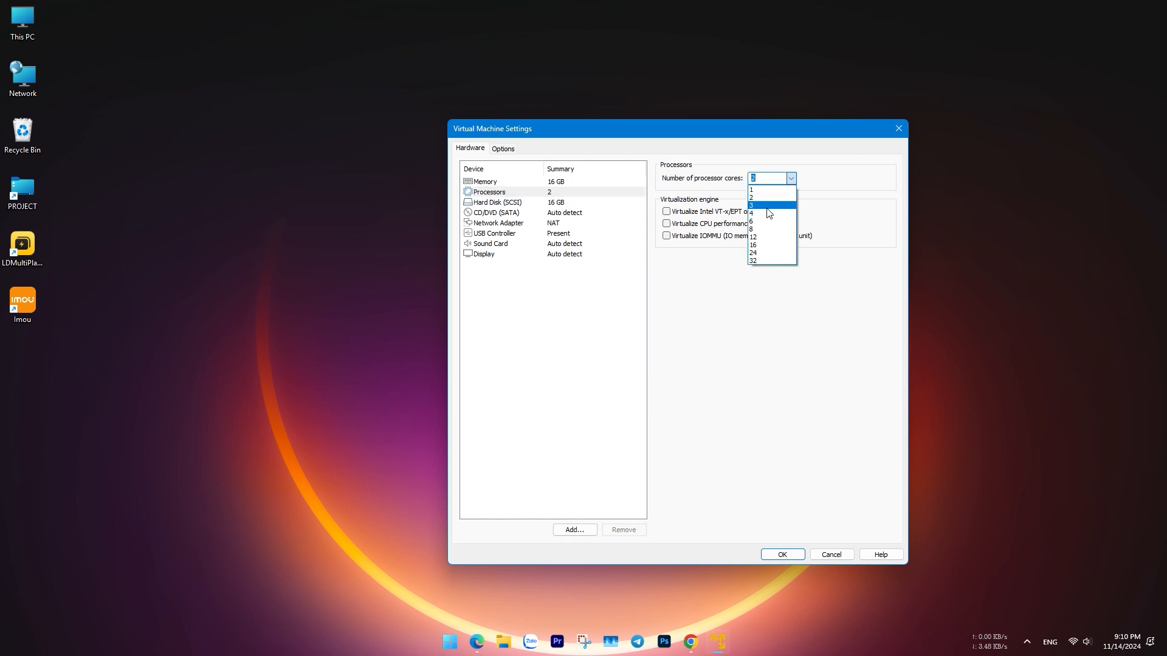
click(753, 212)
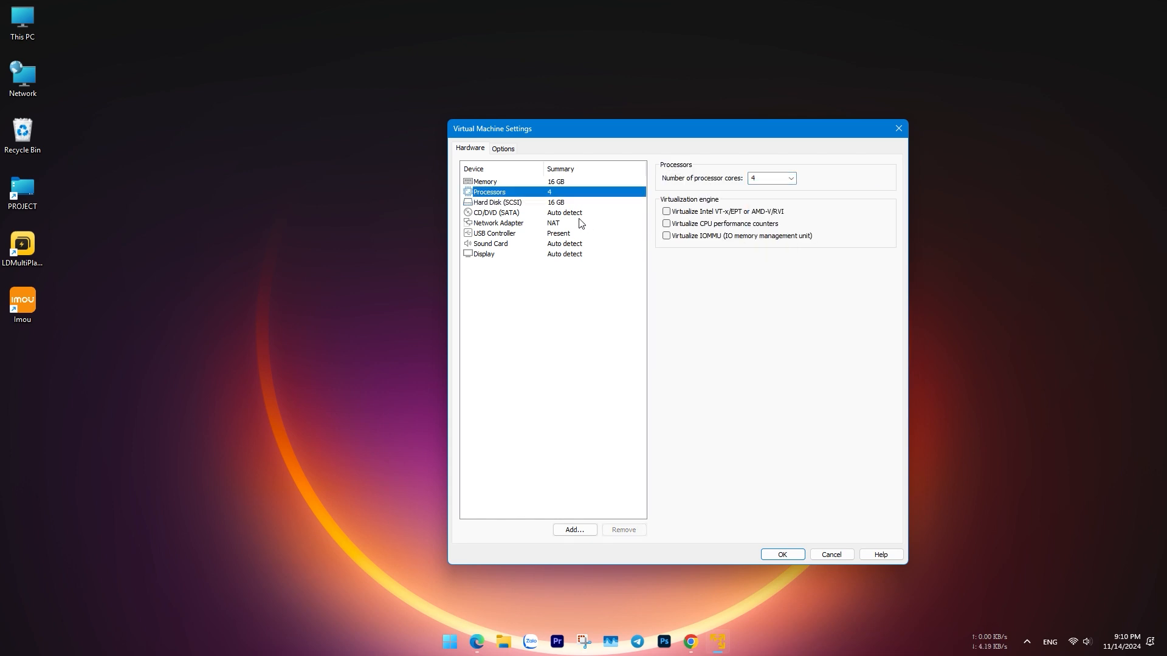
click(496, 202)
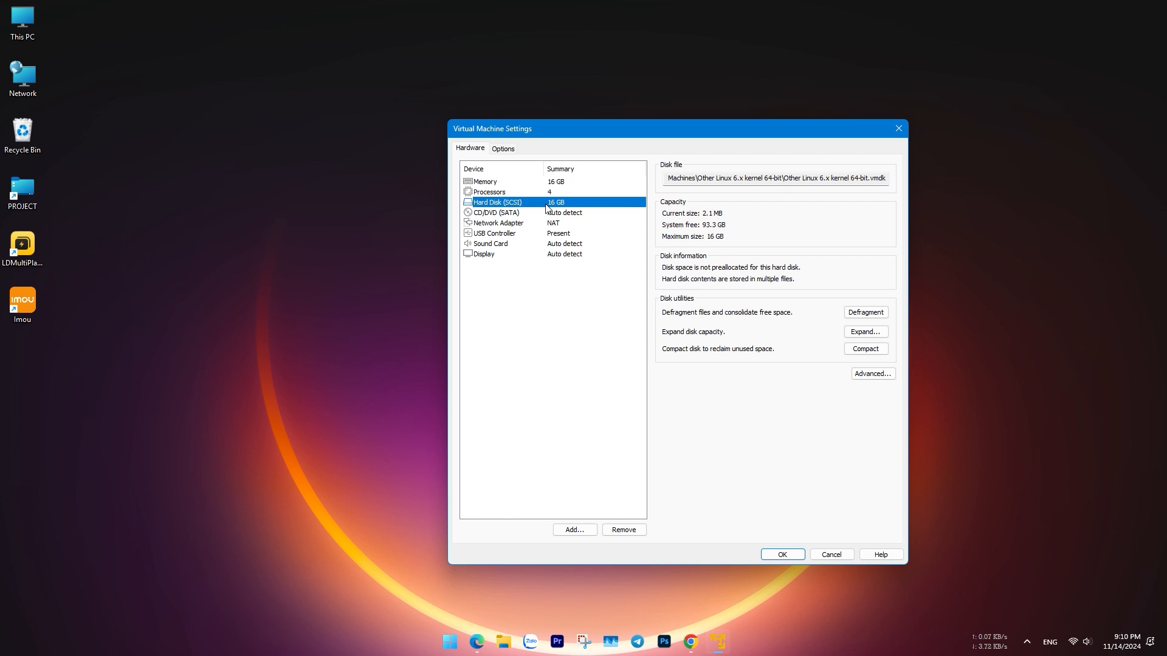
click(495, 212)
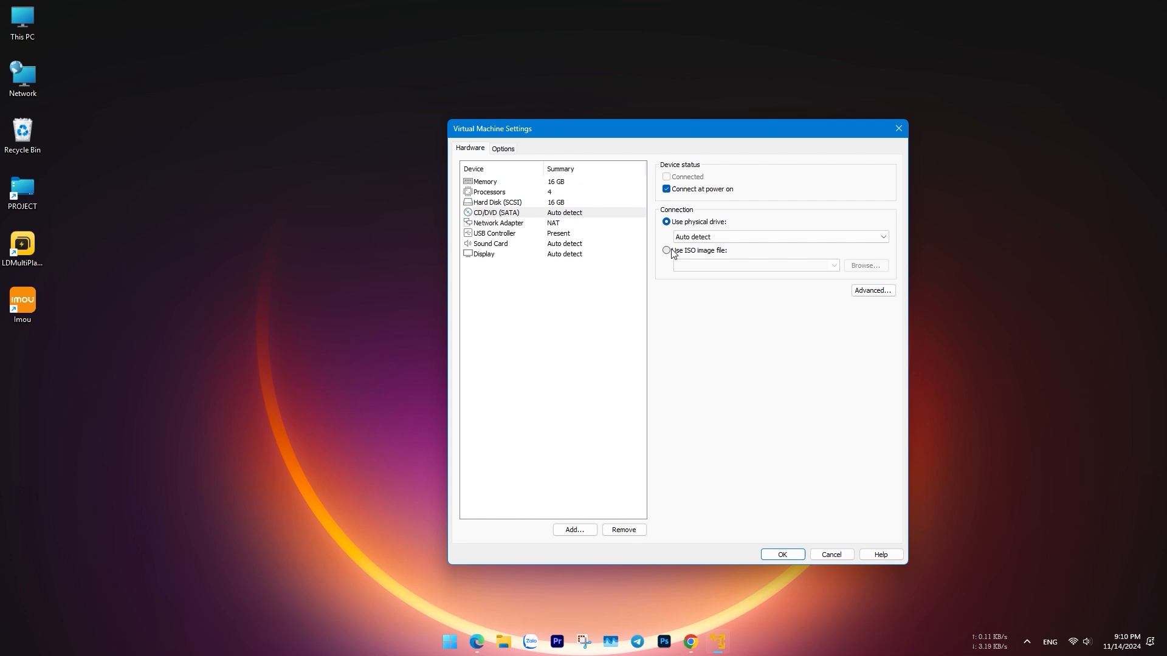
Step: Attach the downloaded EndeavourOS ISO as the CD/DVD drive image
click(865, 267)
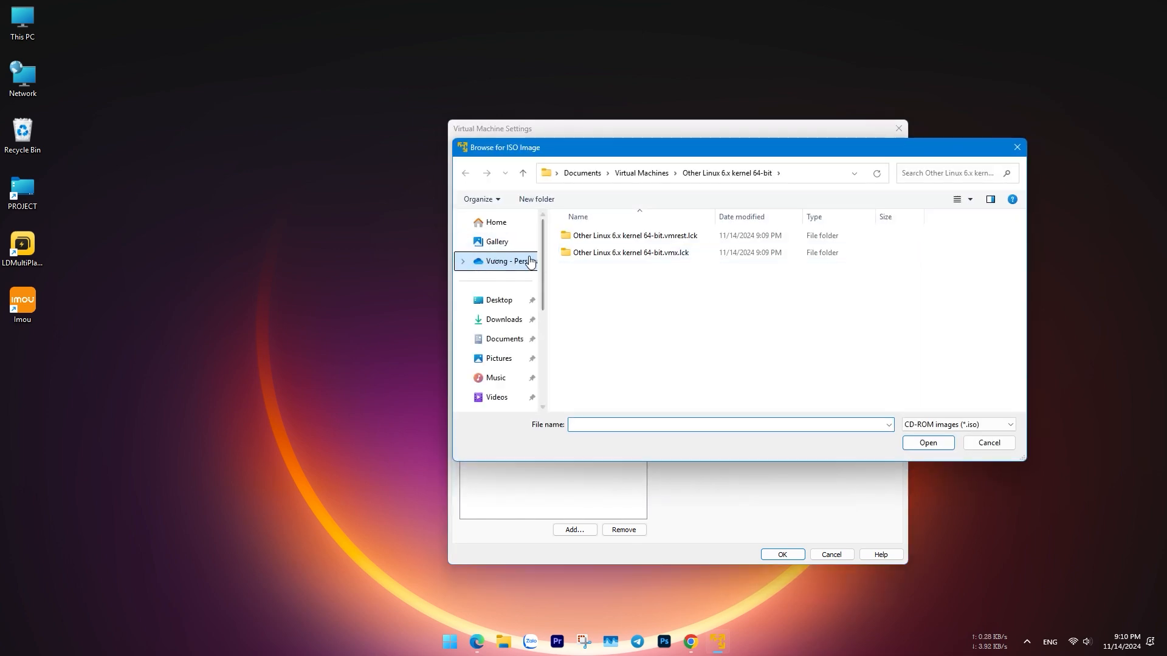
click(503, 320)
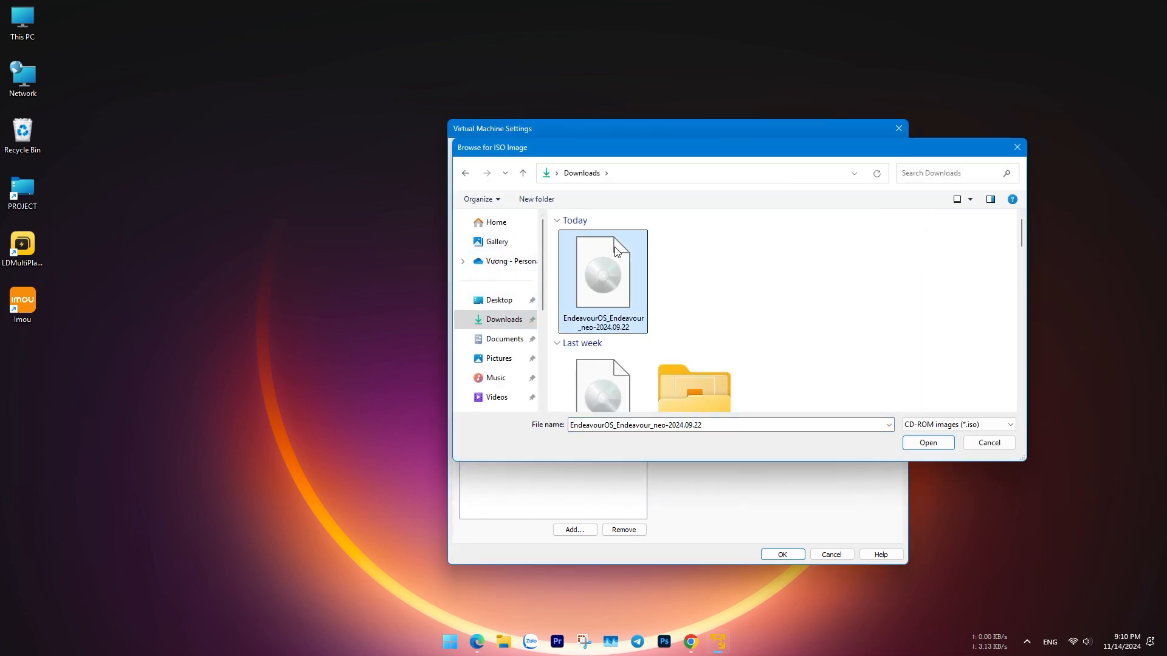
click(926, 443)
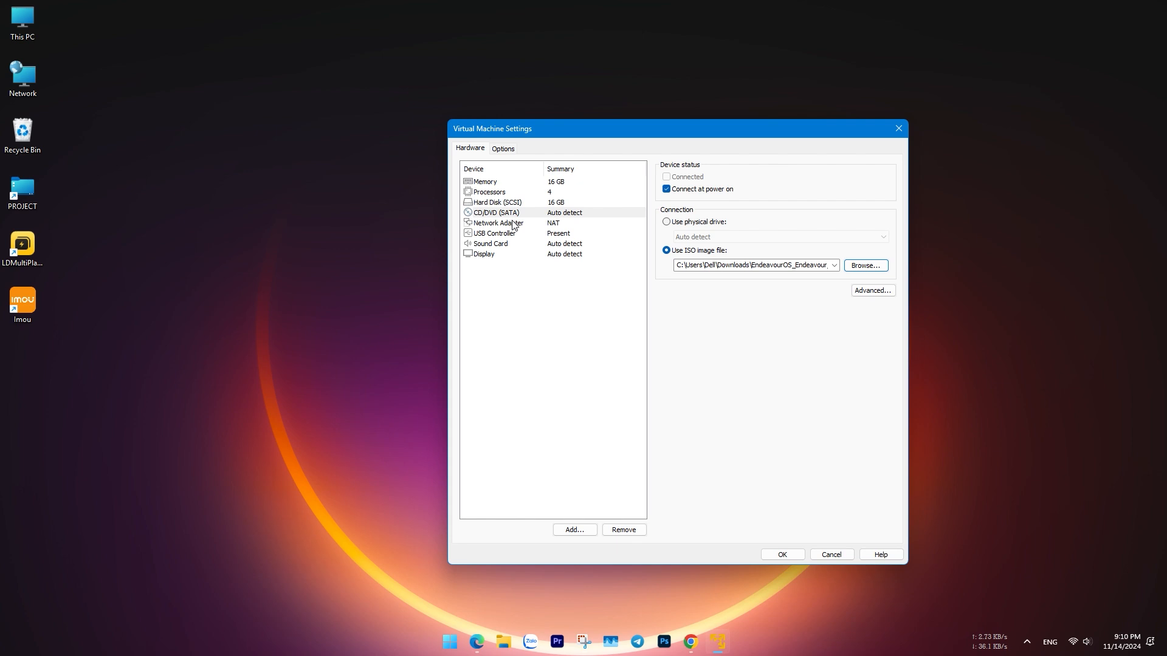
Step: Check network and USB settings, save the VM settings and power on the VM
click(498, 223)
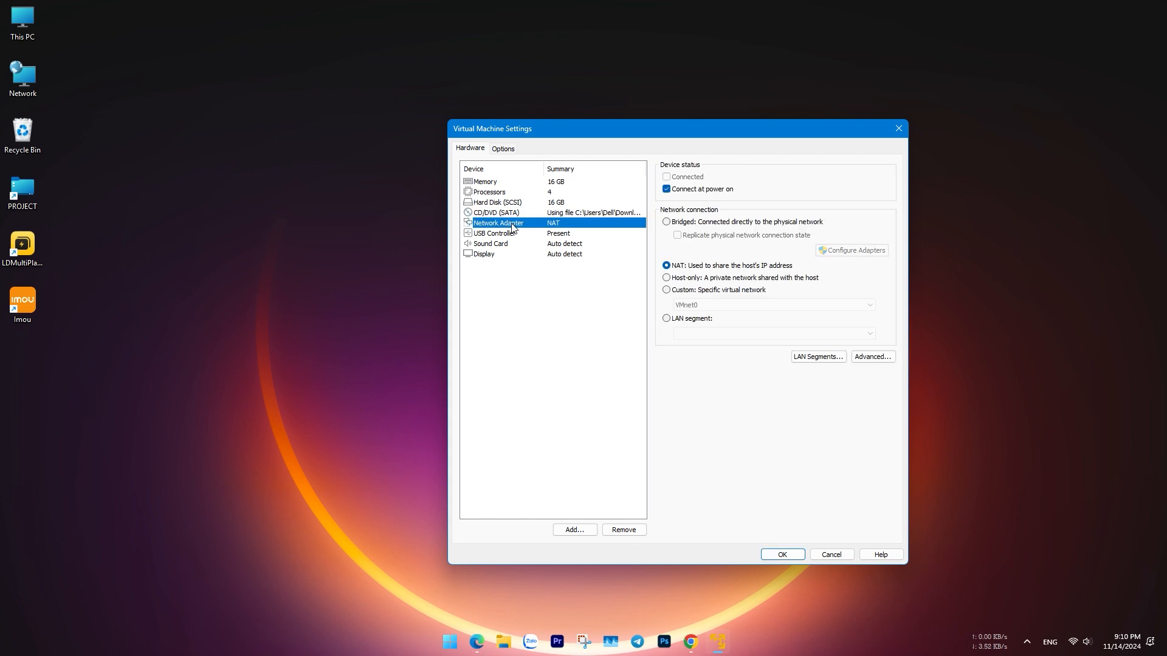
click(495, 234)
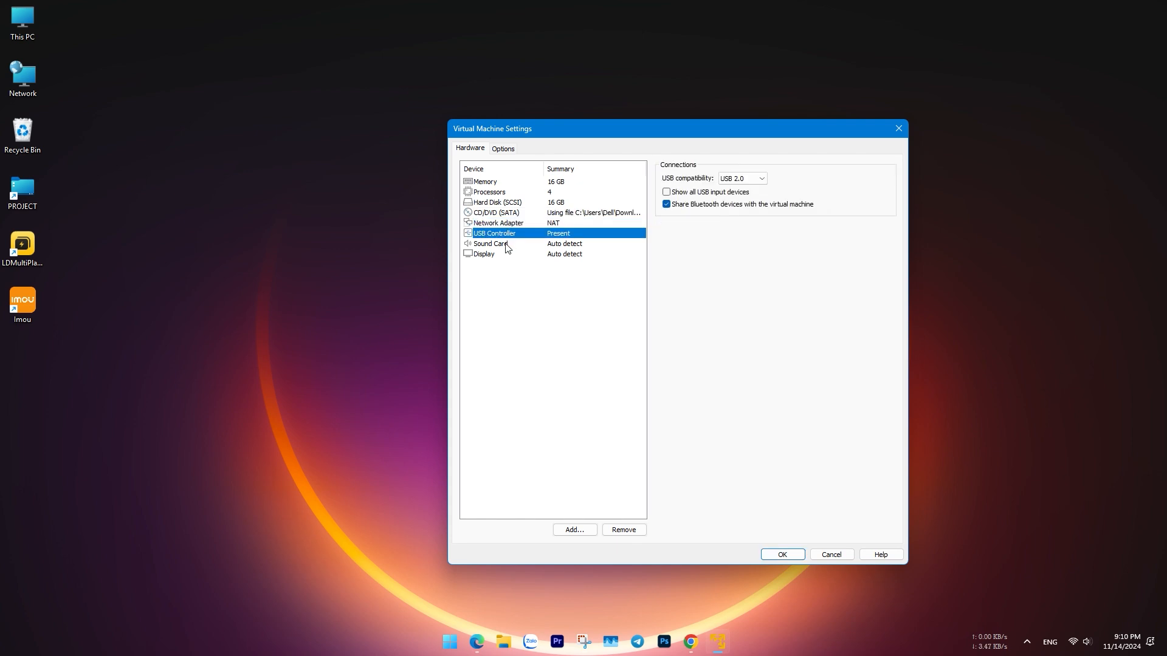
click(484, 254)
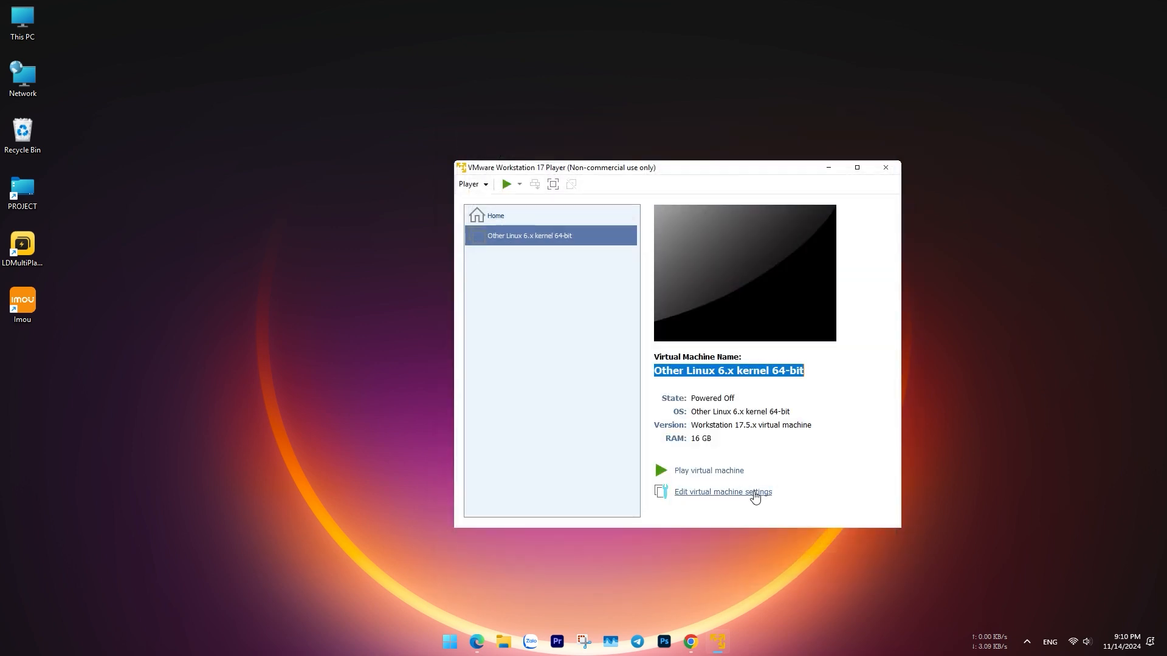
click(707, 470)
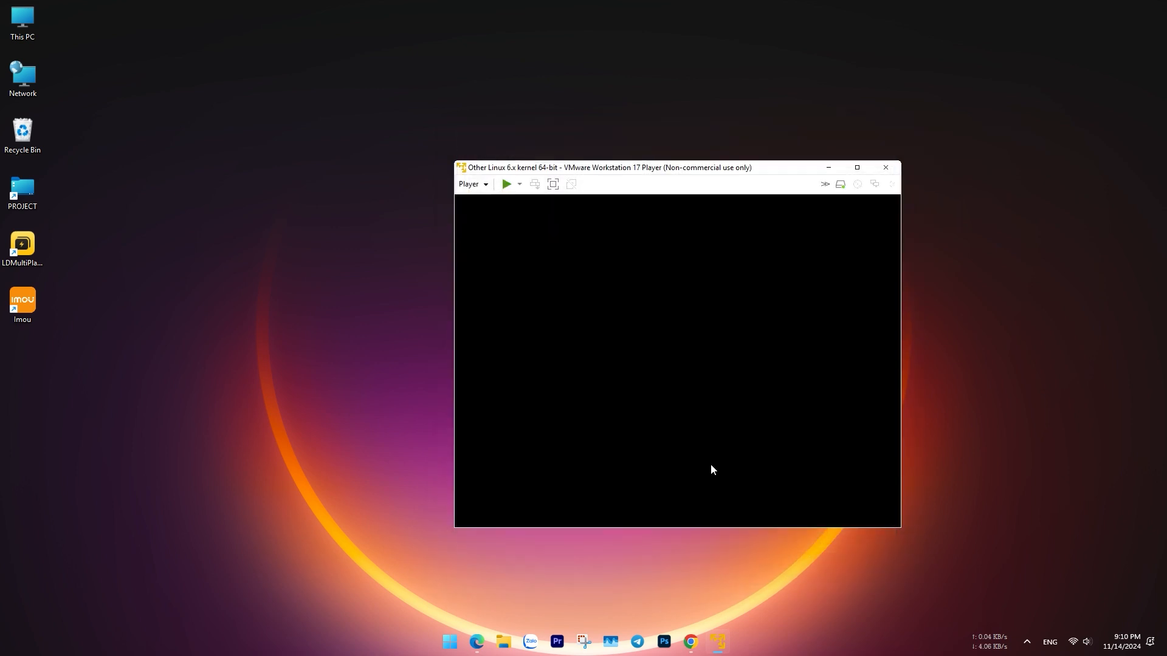
Step: Postpone the VMware Tools update and let the VM boot the EndeavourOS default entry
click(506, 184)
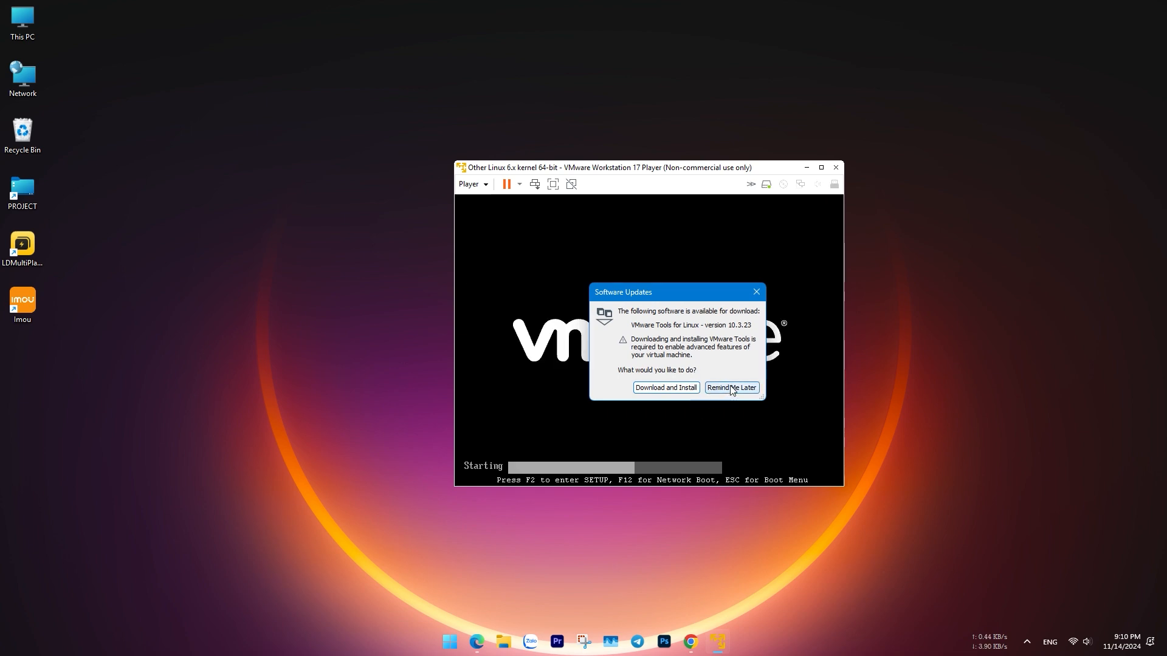
click(730, 387)
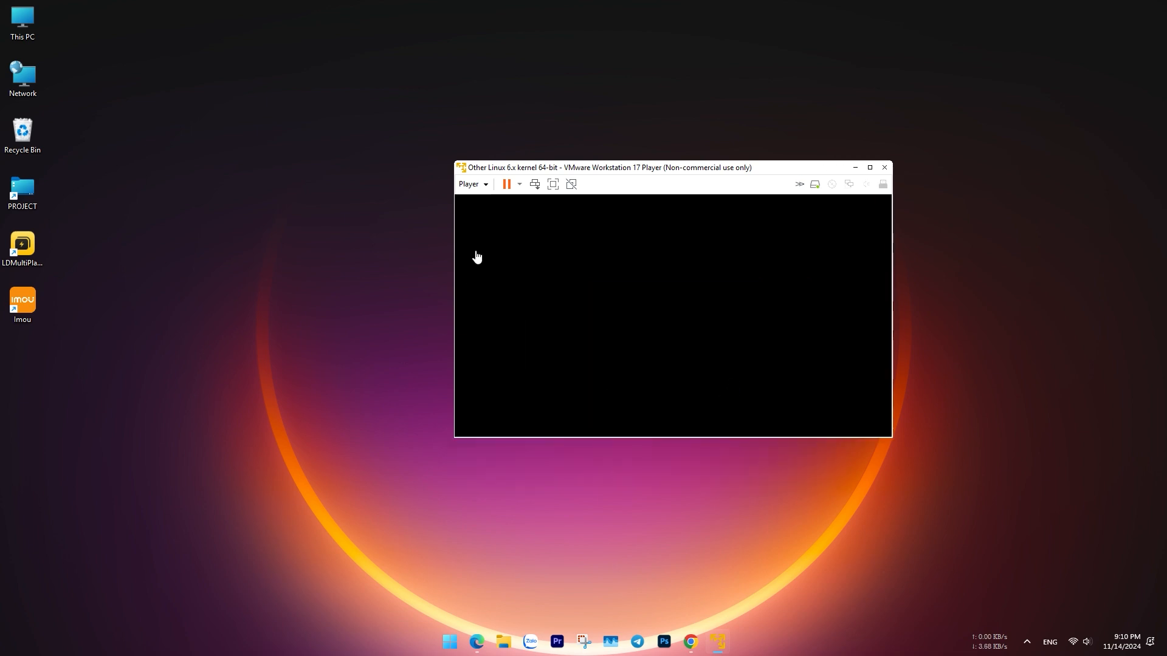
drag(603, 167, 429, 139)
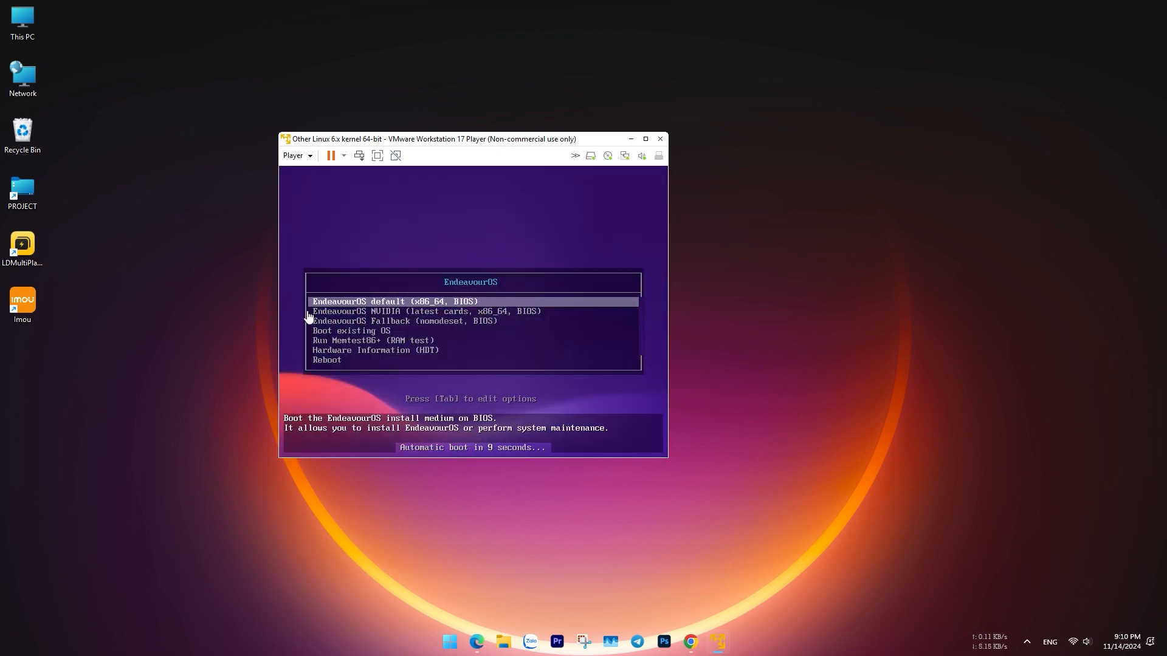
mouse_move(371, 315)
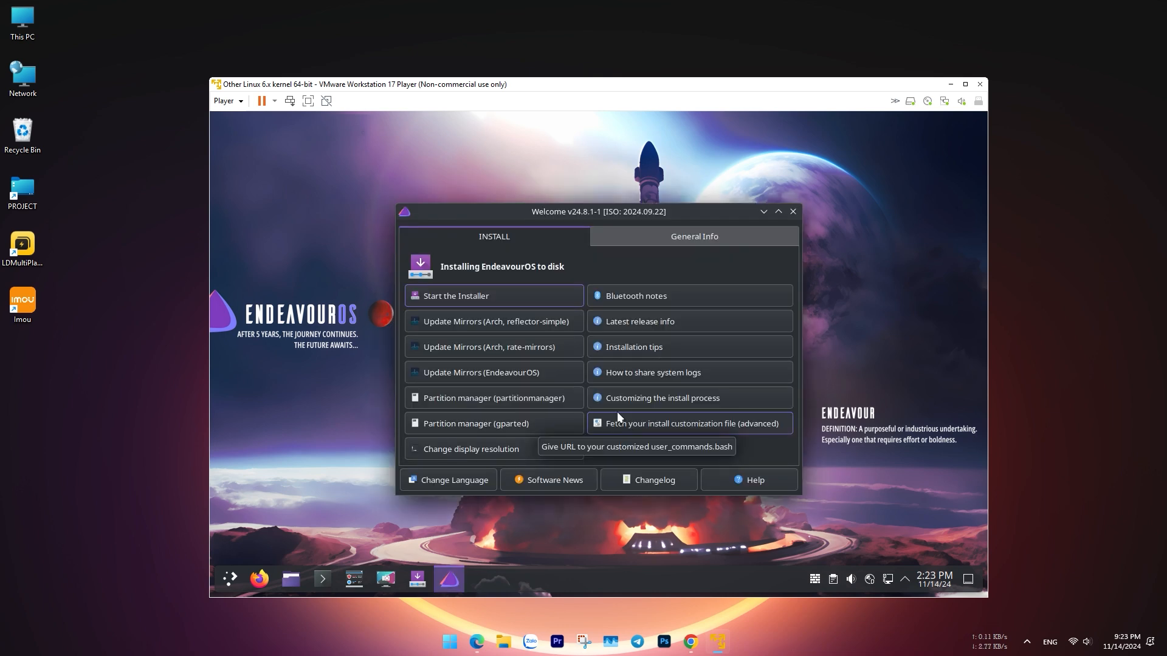
mouse_move(522, 397)
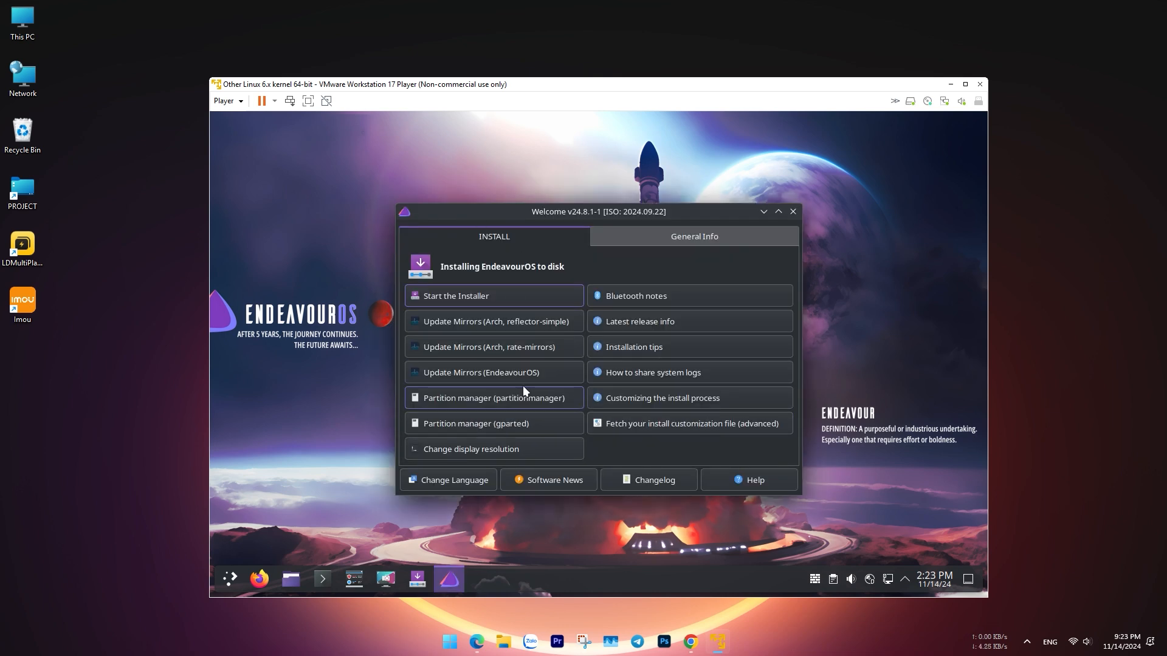
mouse_move(490, 321)
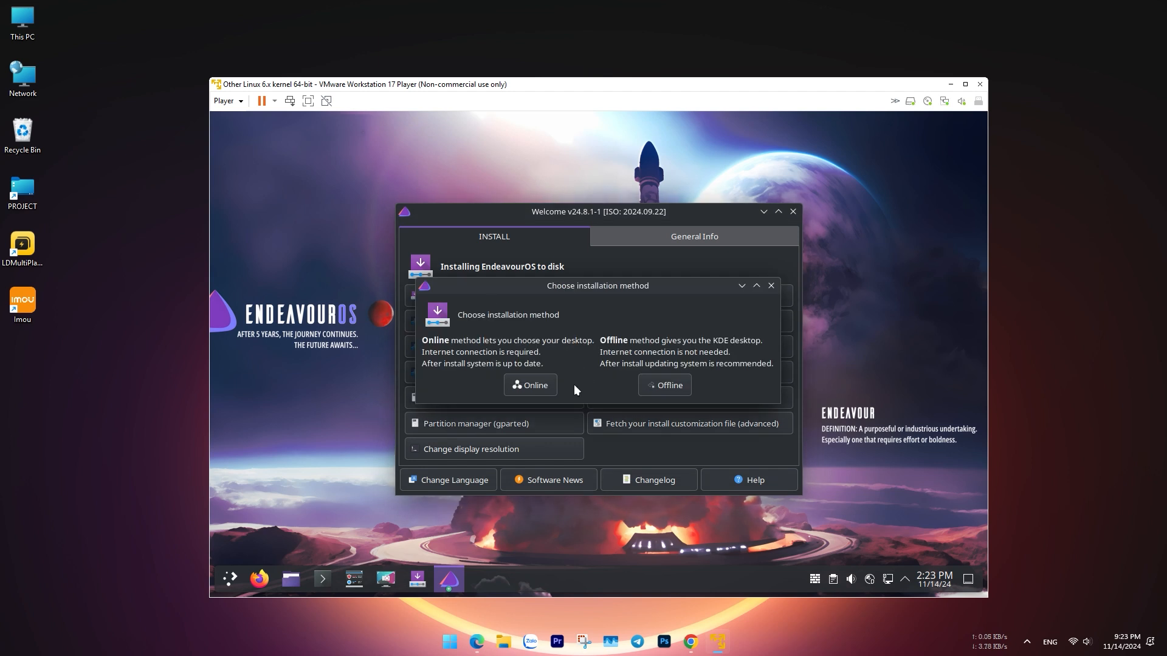
Step: Launch the installer and switch its language from Tiếng Việt to English
click(530, 386)
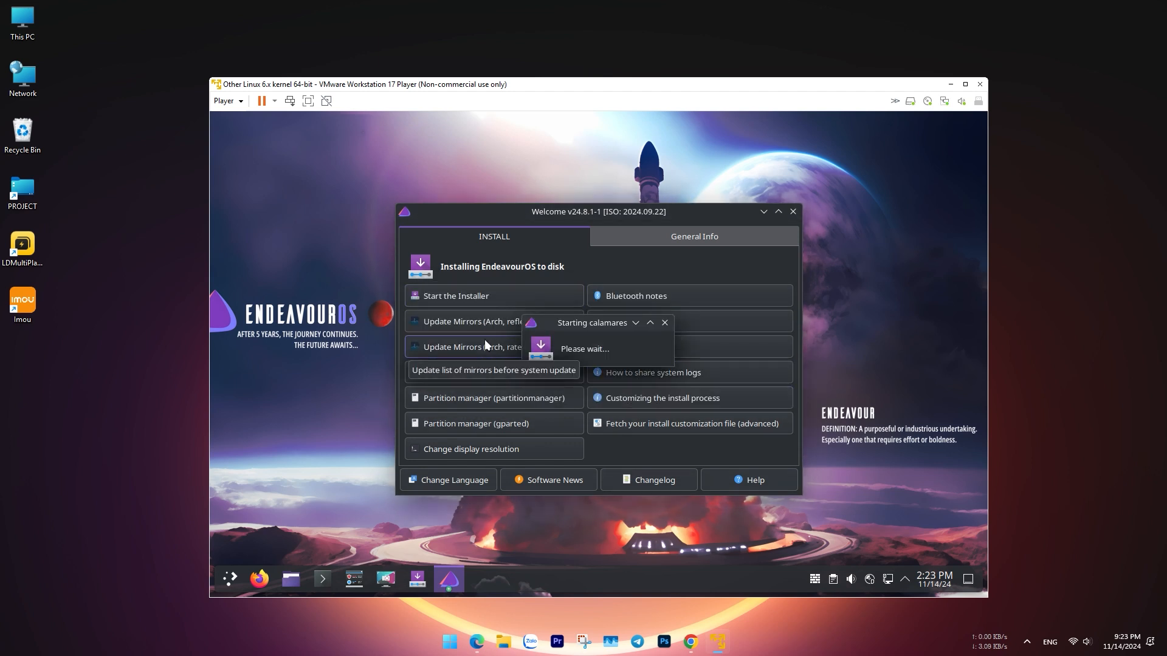
click(456, 296)
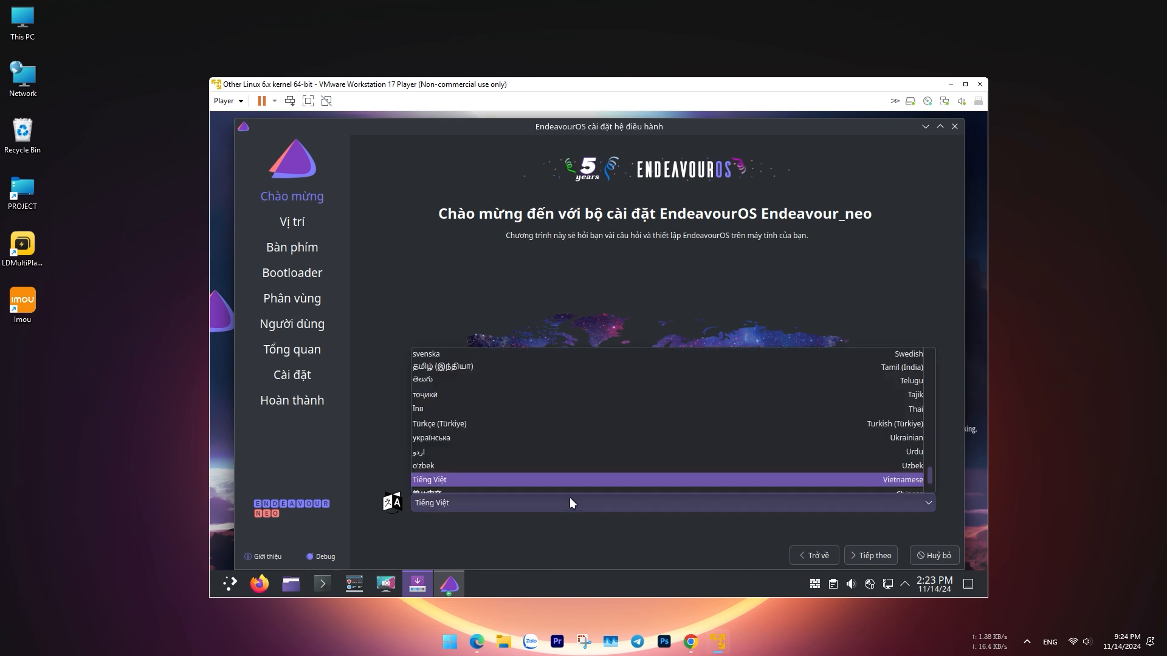
scroll(up, 3)
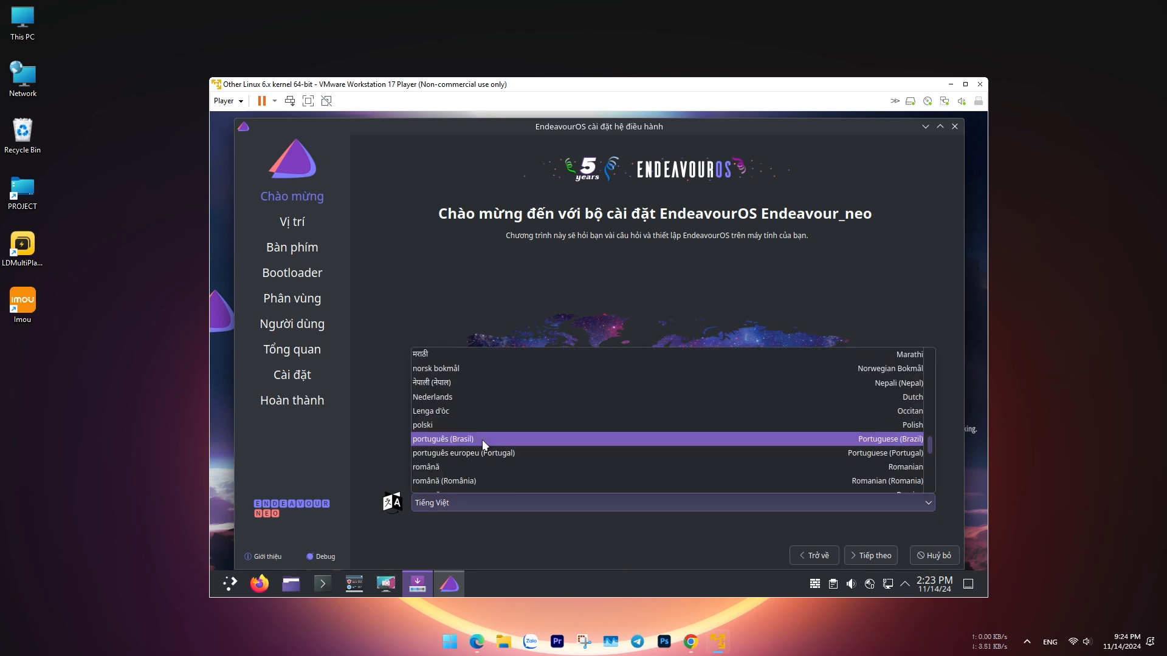
scroll(up, 3)
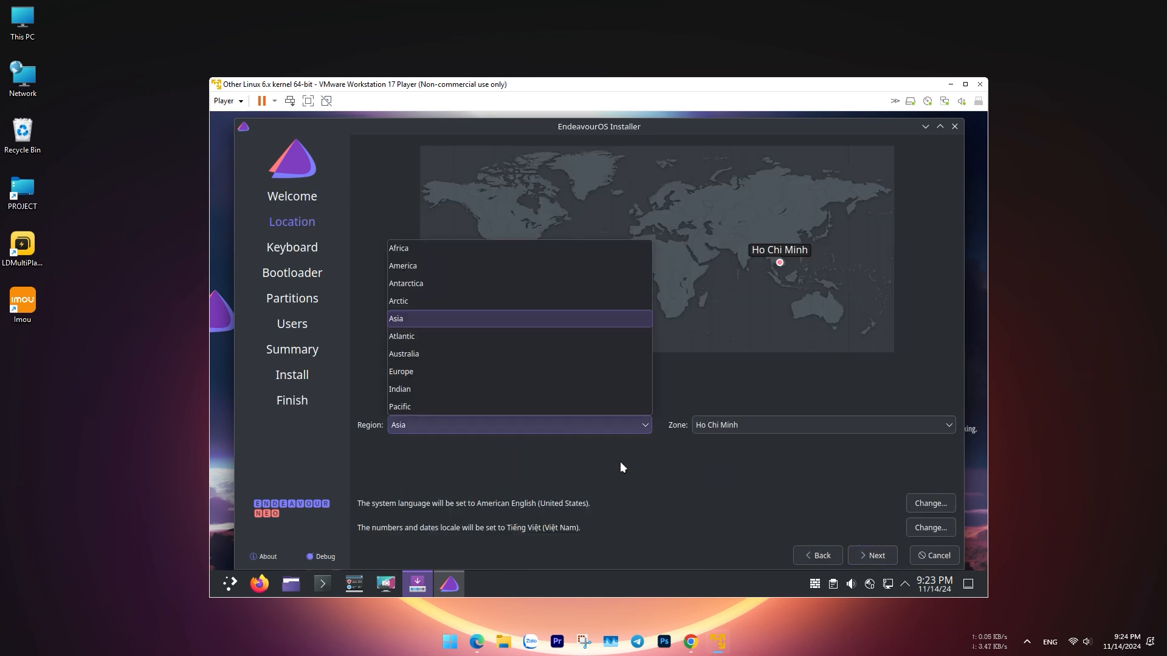
mouse_move(402, 267)
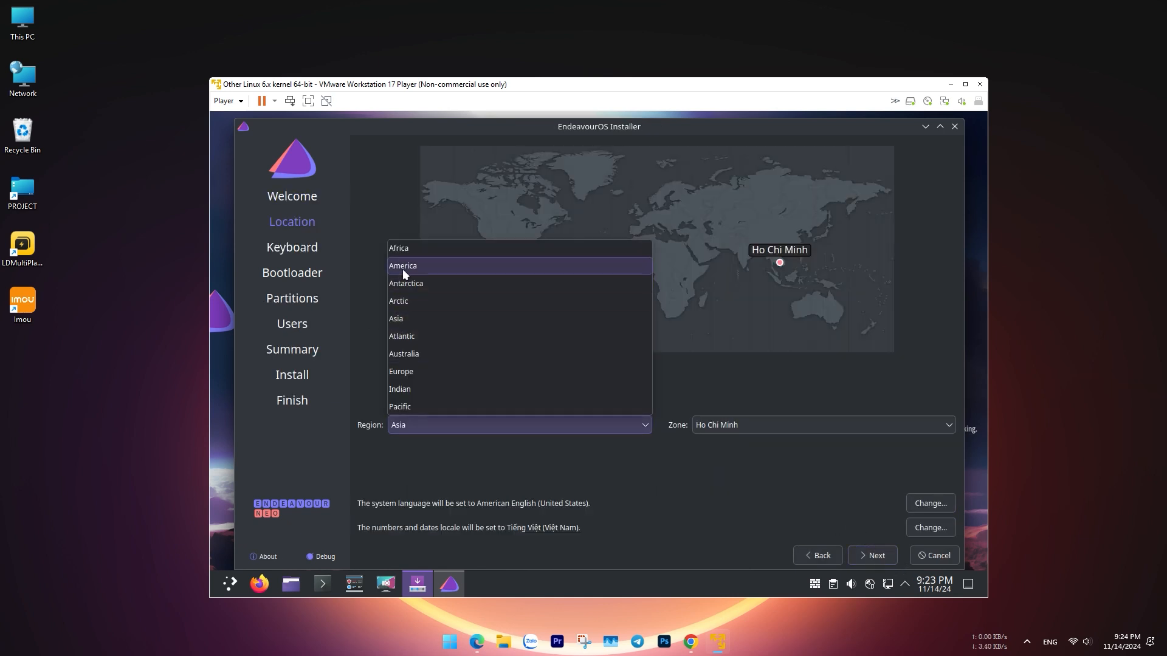
Step: Set the location region to America and pick a time zone from its list
click(402, 266)
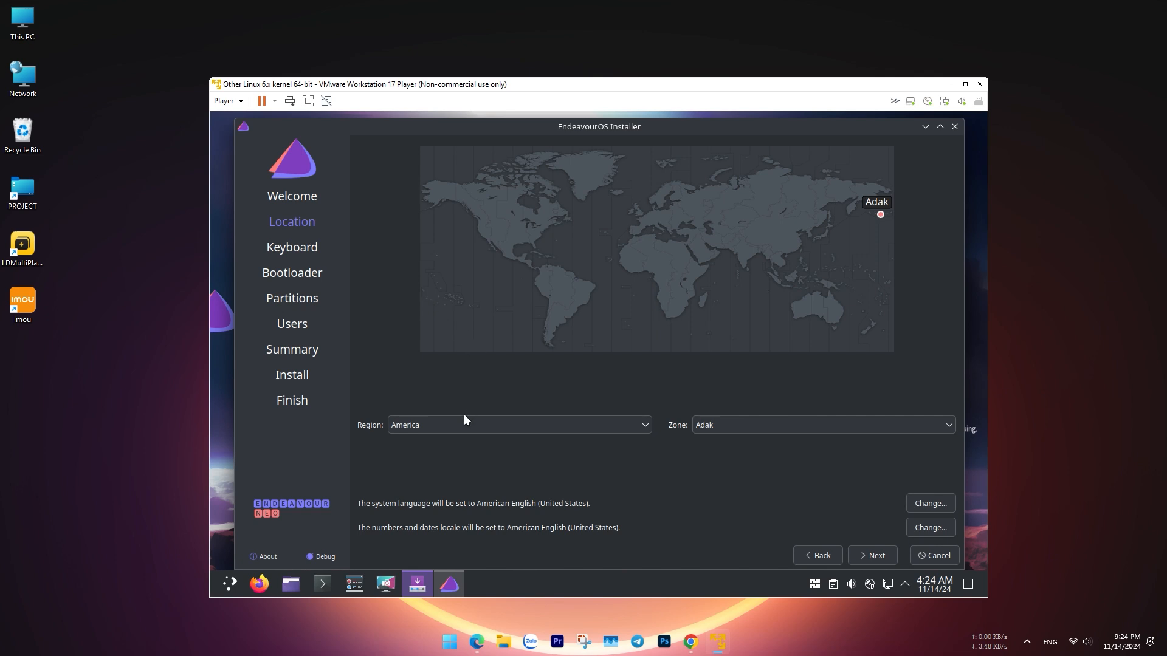
click(821, 425)
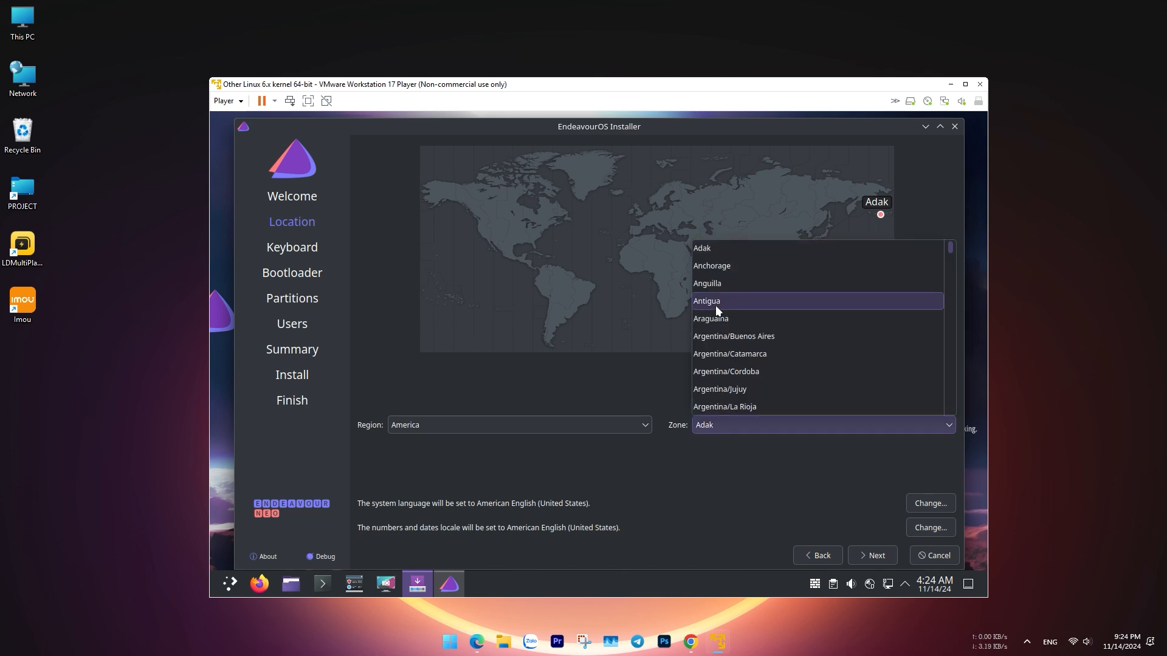
scroll(down, 3)
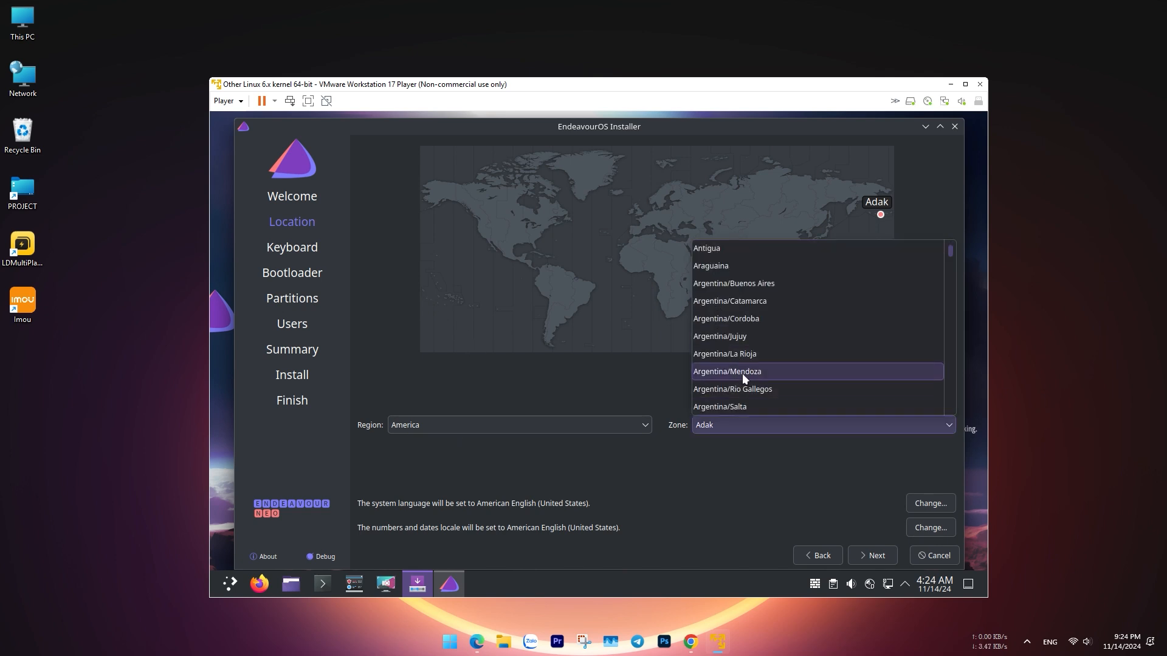
click(516, 424)
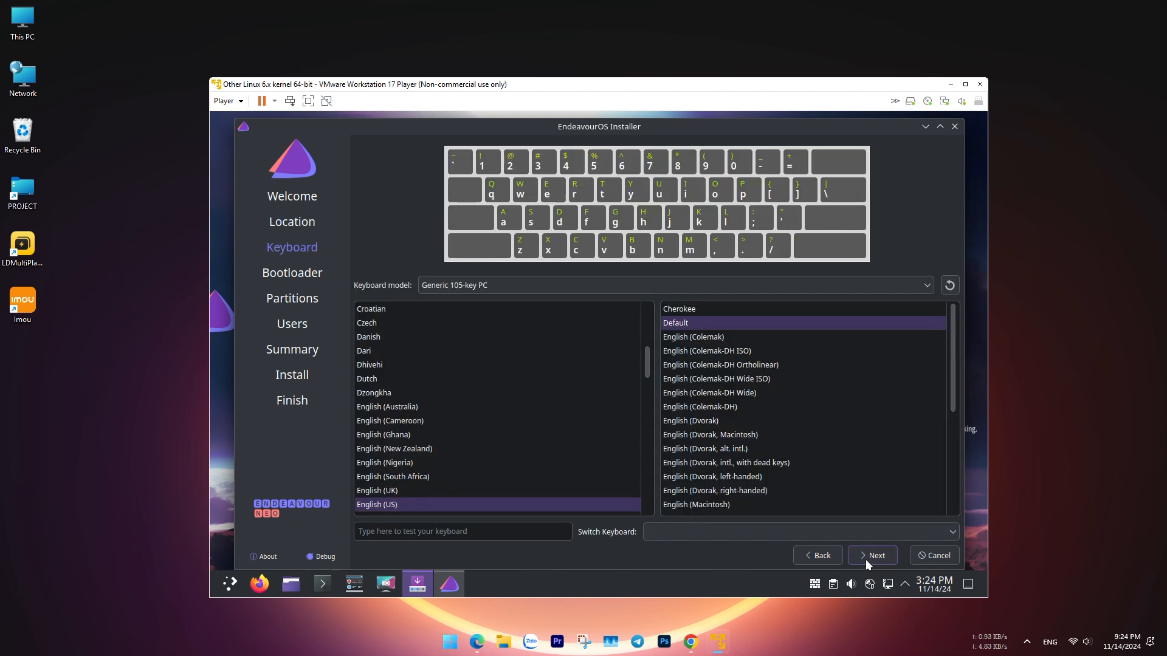
Step: Keep the US English keyboard and choose Erase disk for the whole virtual disk
click(872, 555)
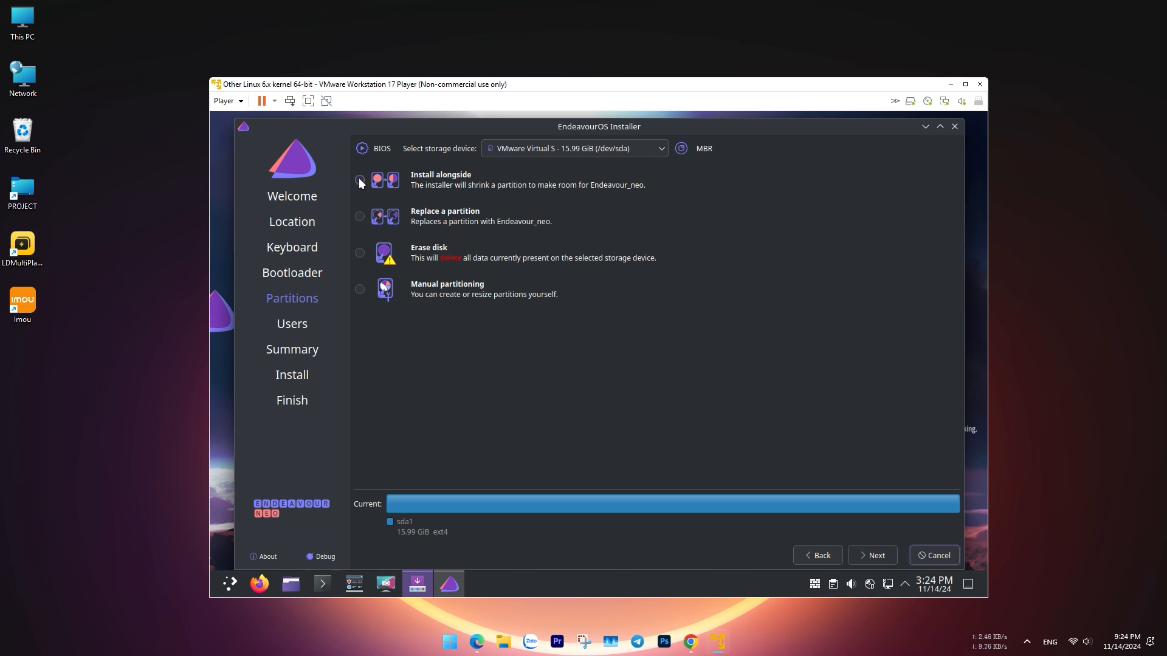
click(360, 253)
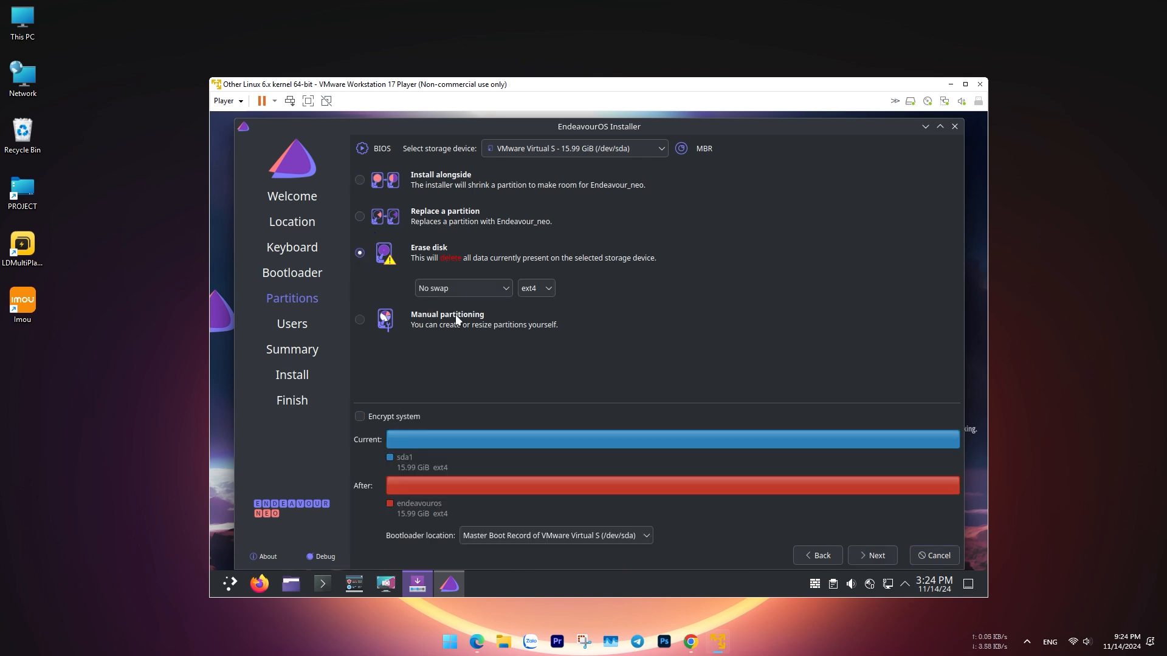
mouse_move(459, 393)
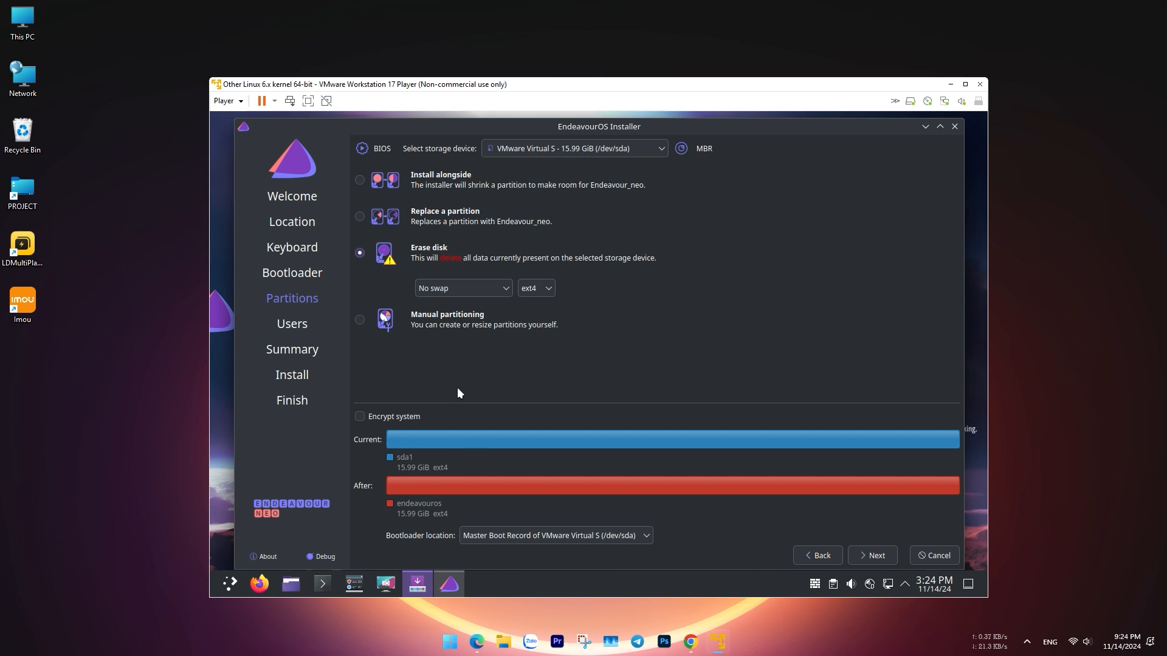
mouse_move(791, 558)
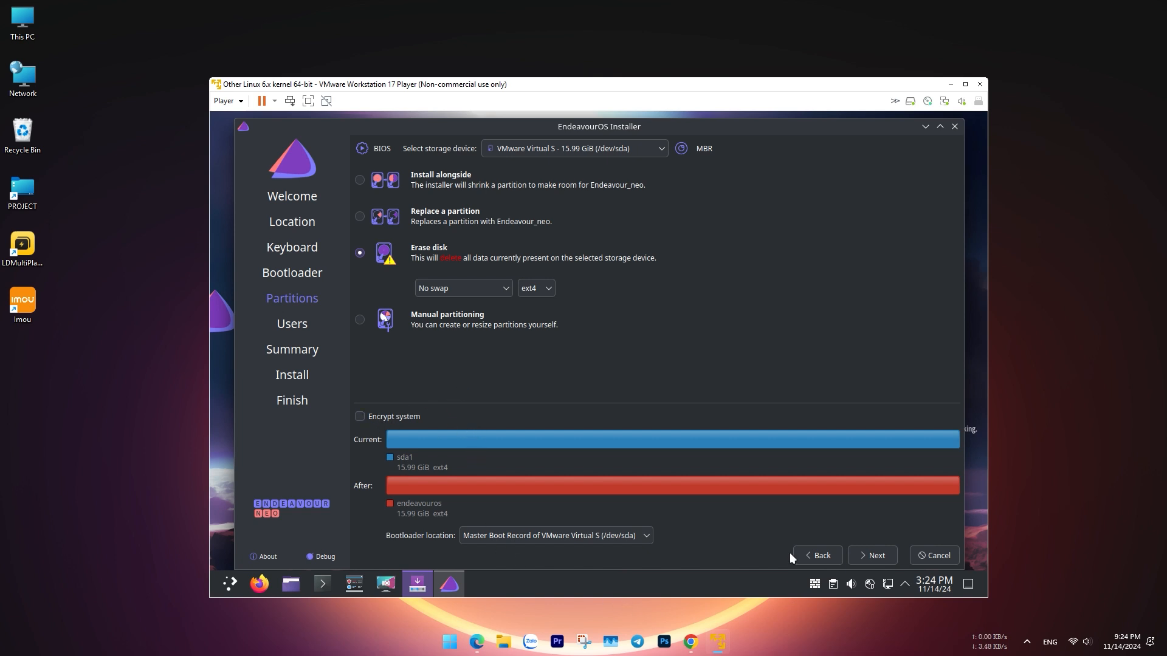
click(871, 555)
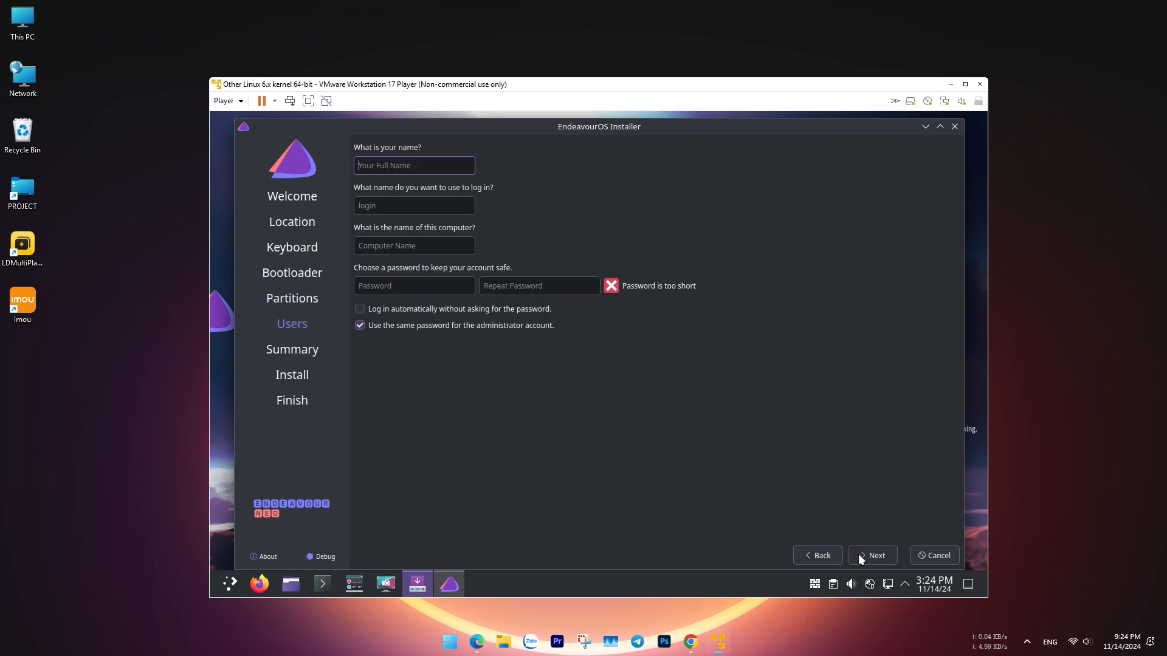
Step: Fill in the user name, login, computer name and password, then continue to the summary
text(m)
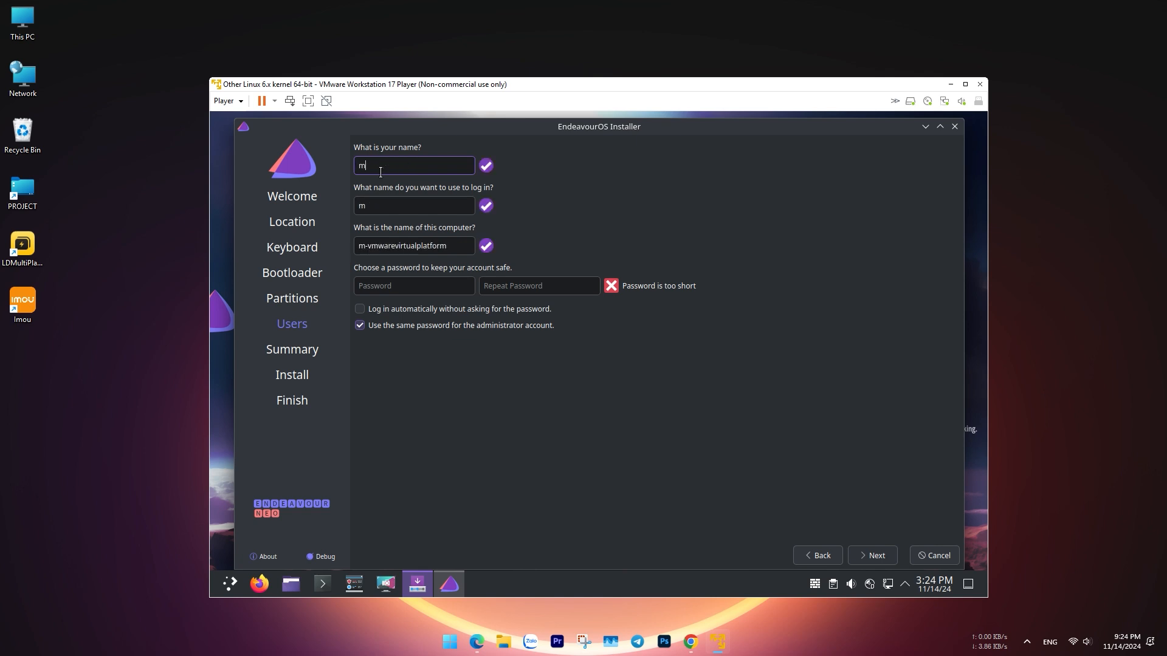
text(r TPV)
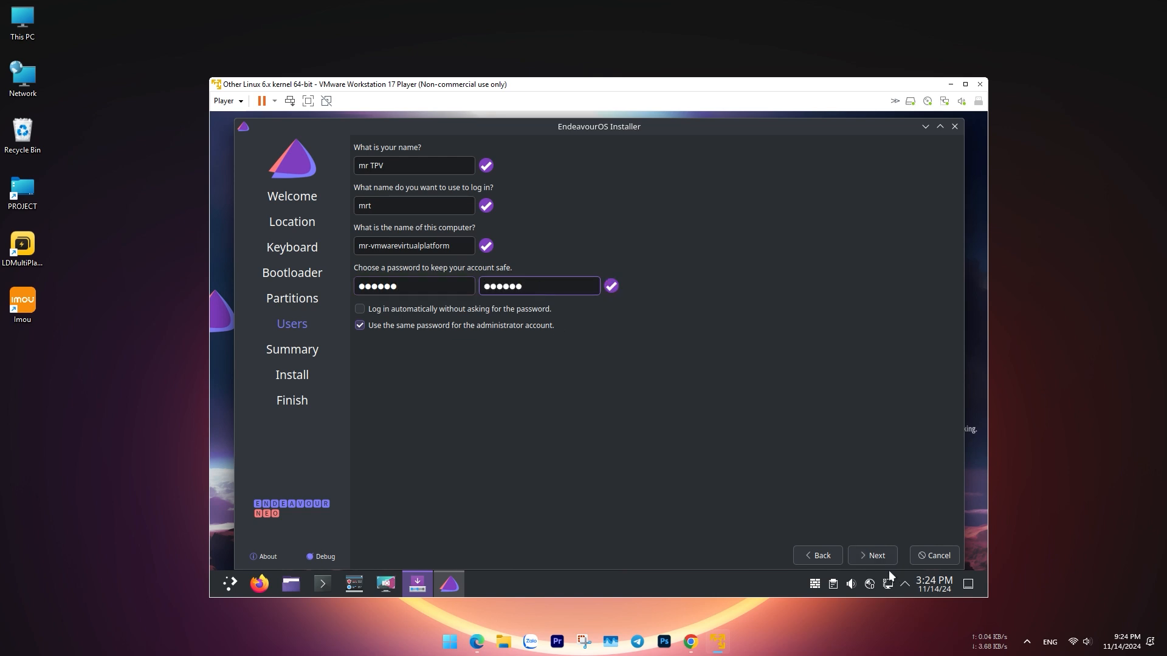
click(871, 555)
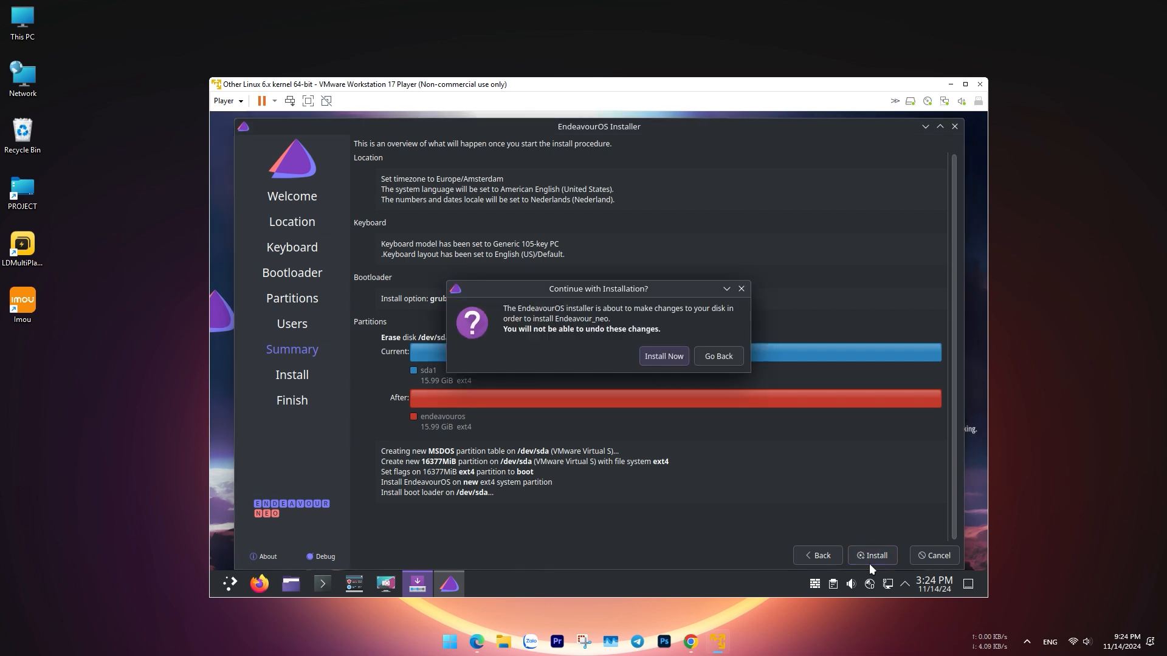
Step: Confirm Install Now and let EndeavourOS install onto the virtual disk until All done
click(661, 356)
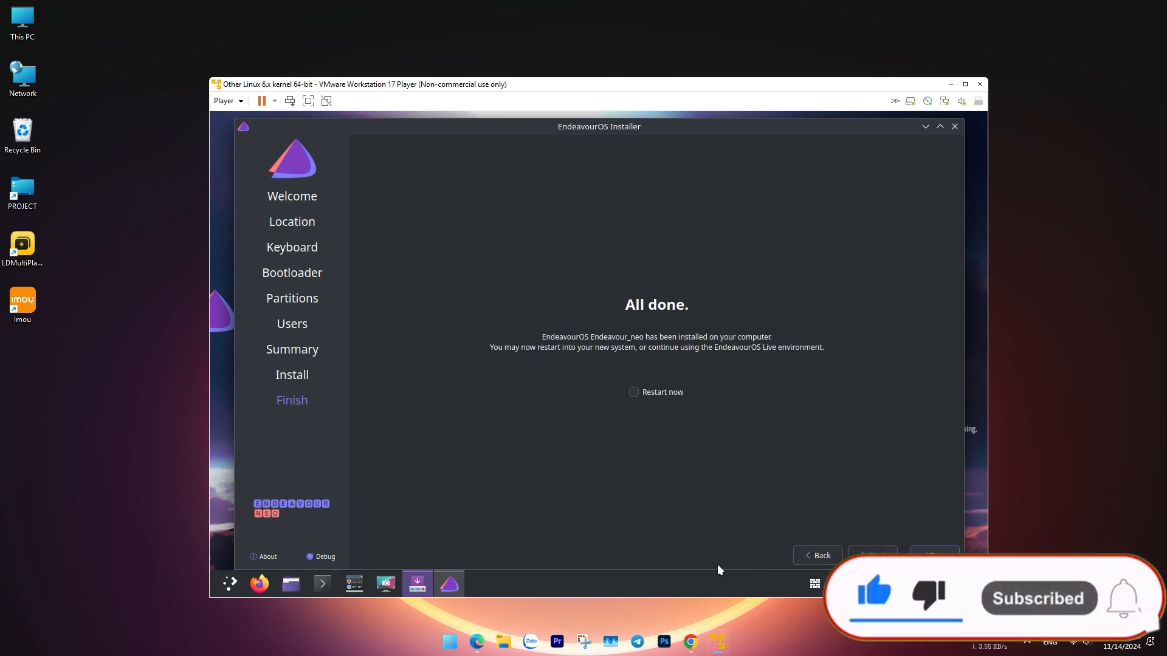
Step: Restart into the installed system, log in, and show Welcome's General Info page
click(633, 392)
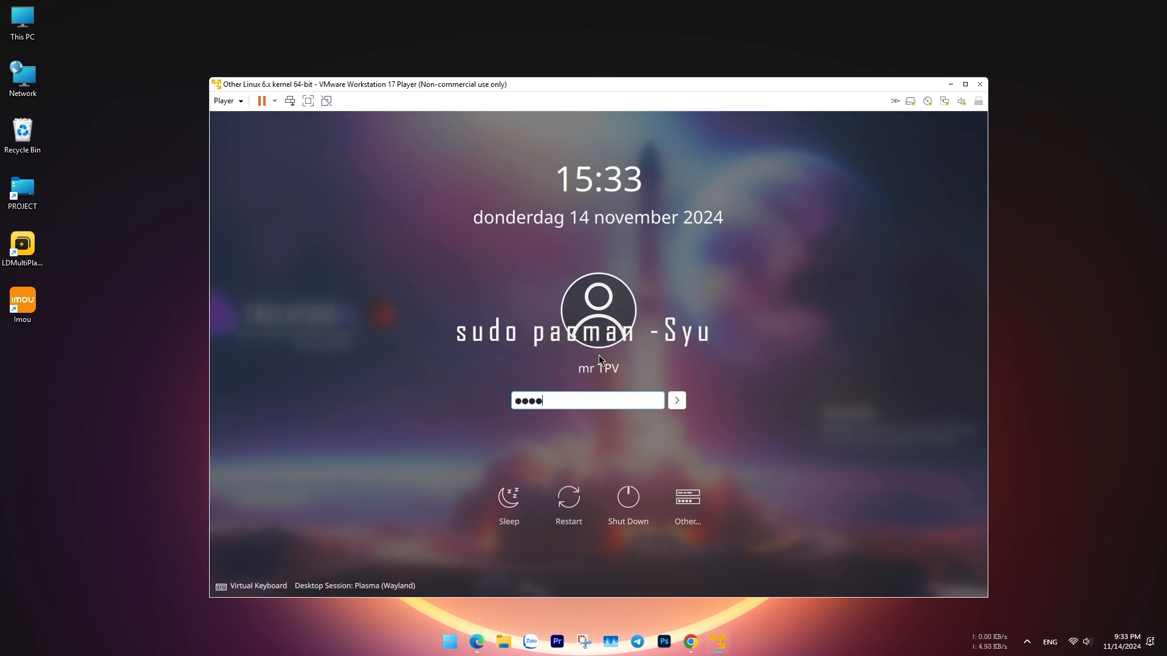
click(676, 400)
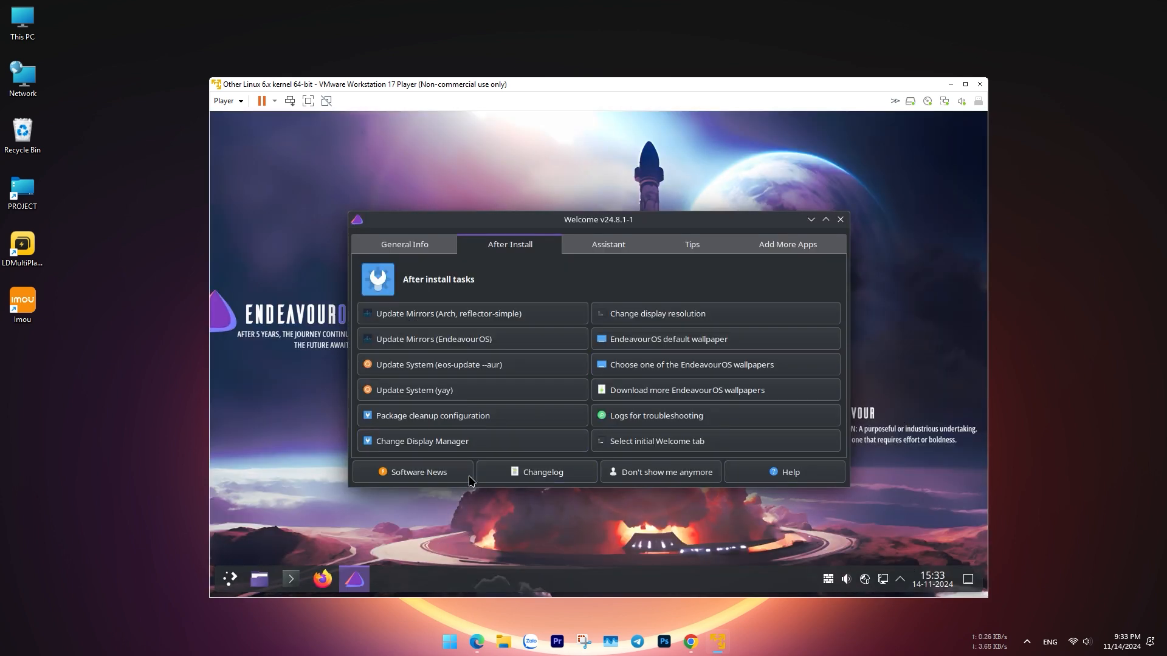
click(403, 244)
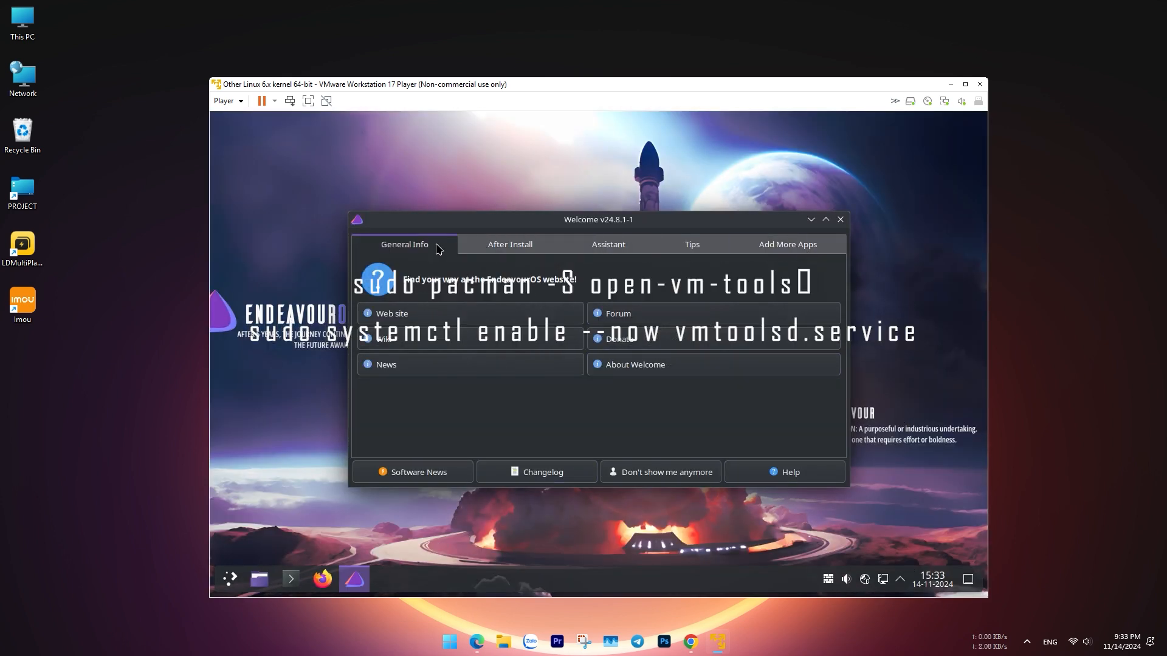